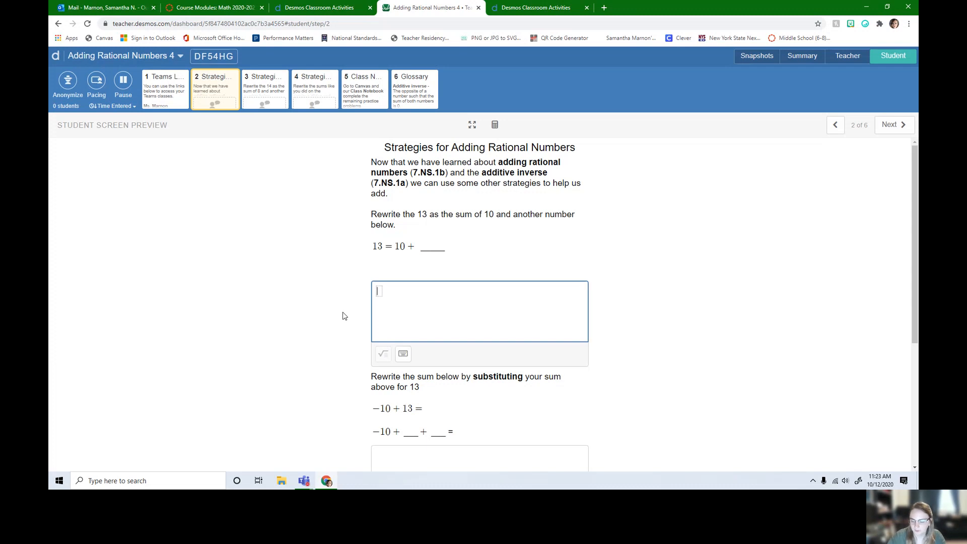
Show 13 as 10 + 3 in the first response box
type("13 = 10 + 3")
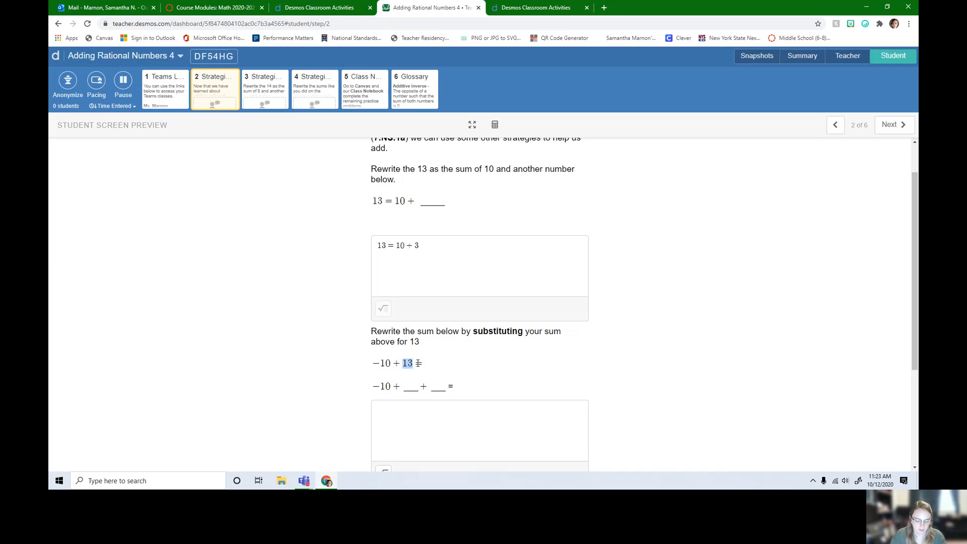
left_click(479, 426)
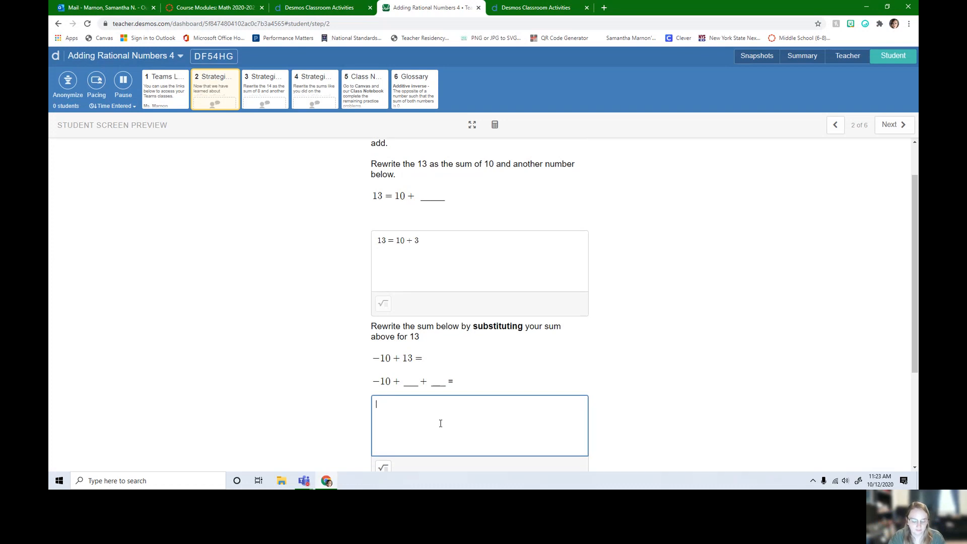
scroll("down", 3)
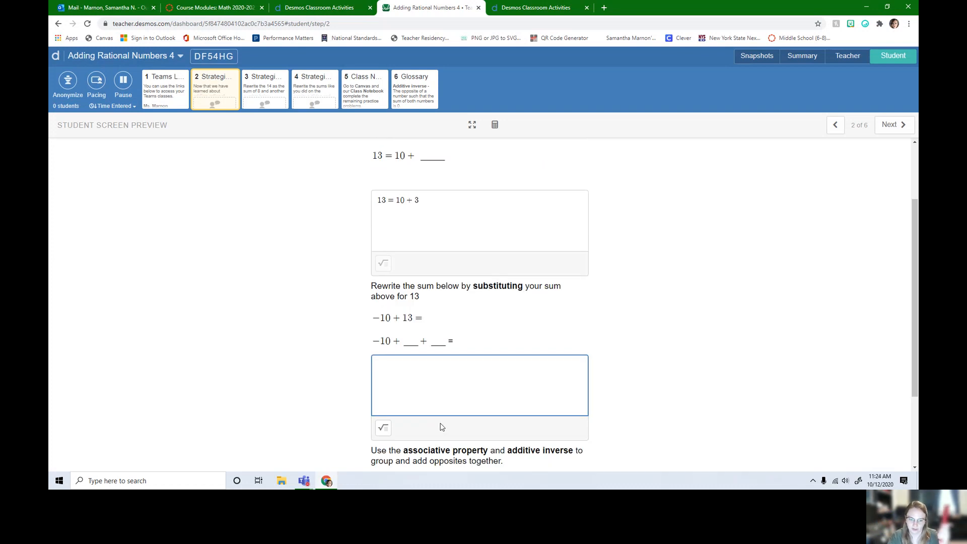
Rewrite −10 + 13 as the substituted sum −10 + 10 + 3
left_click(480, 384)
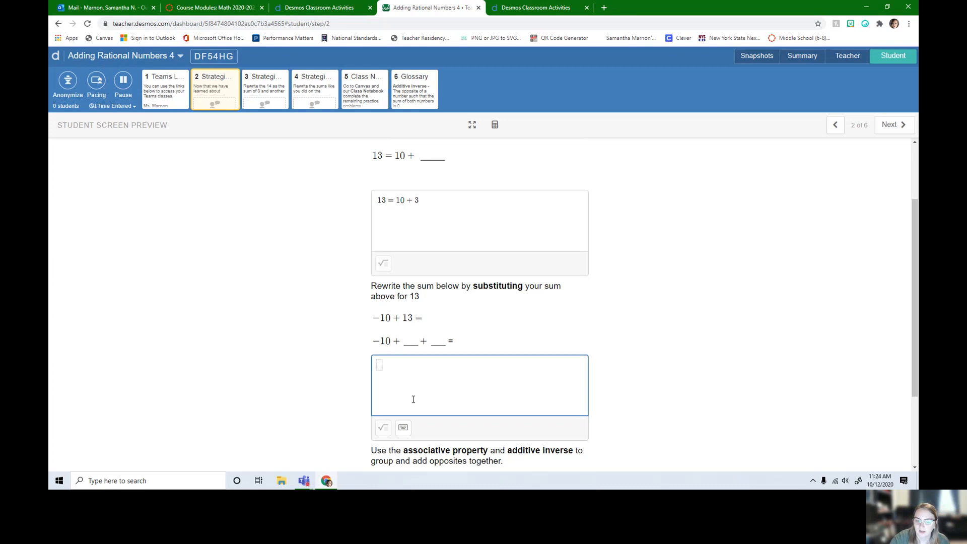
type("-10 +")
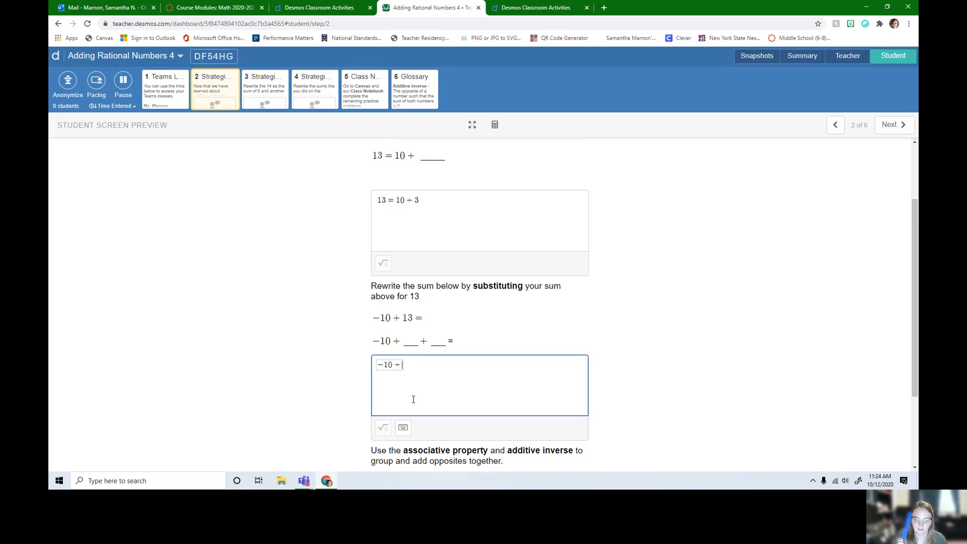
type("10")
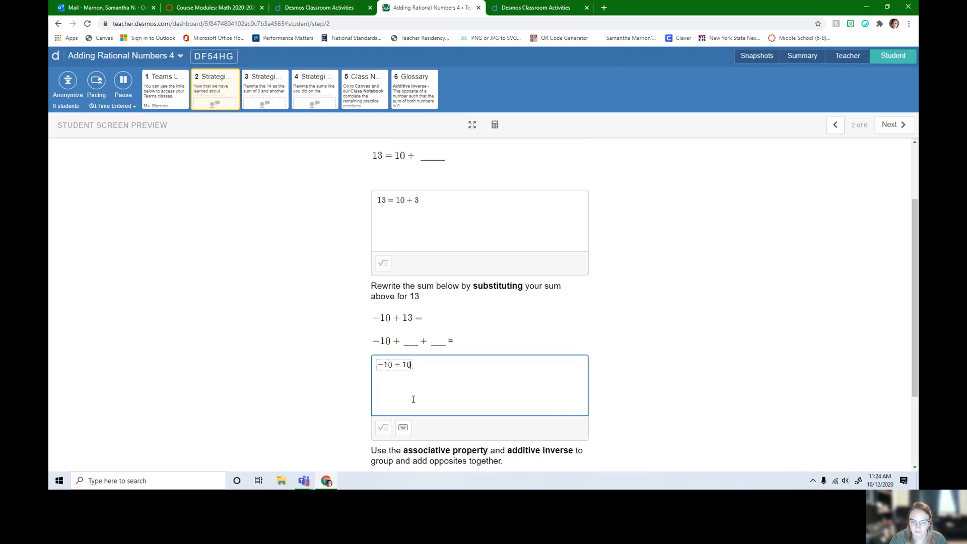
type("+ 3")
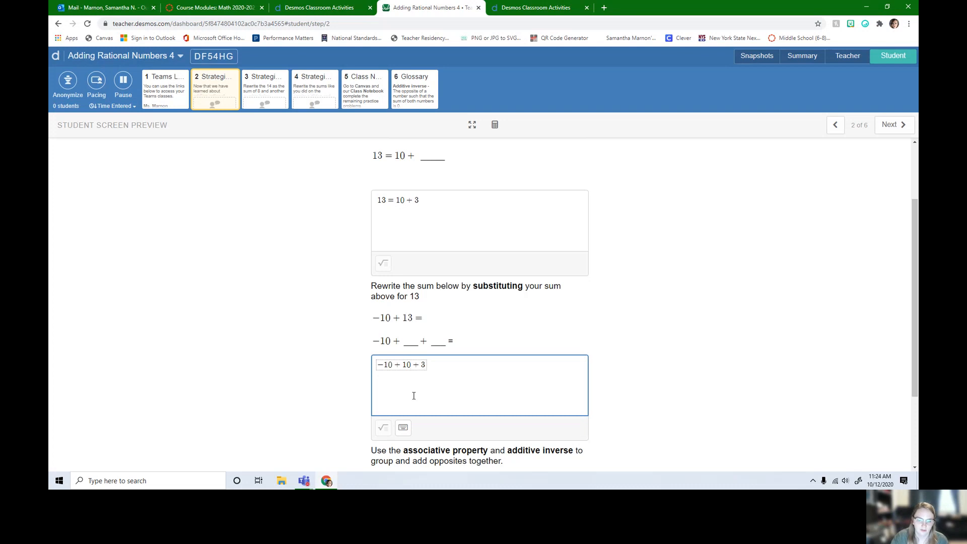
scroll("down", 3)
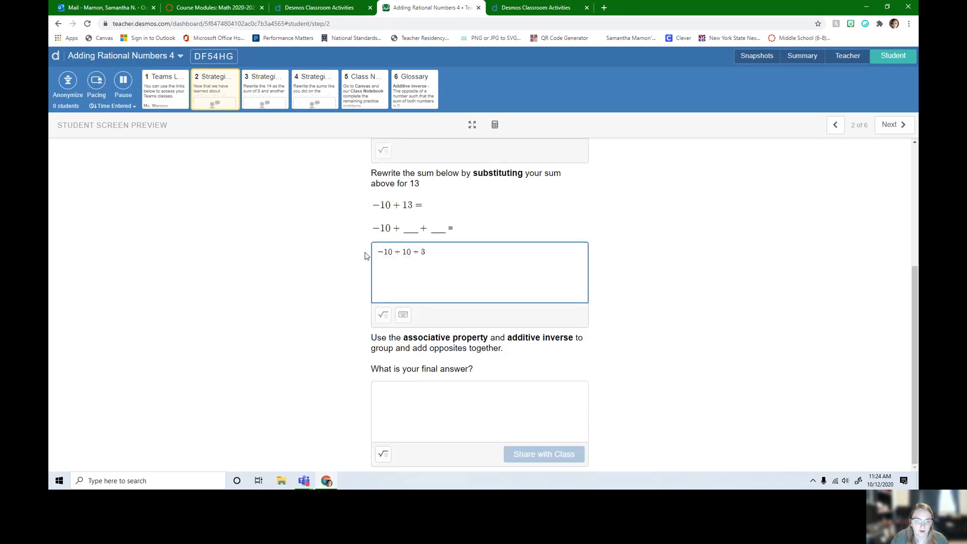
Enter the final answer (−10 + 10) + 3, then 0 + 3 = 3, and share it with the class
type("-10 + 10 + 3")
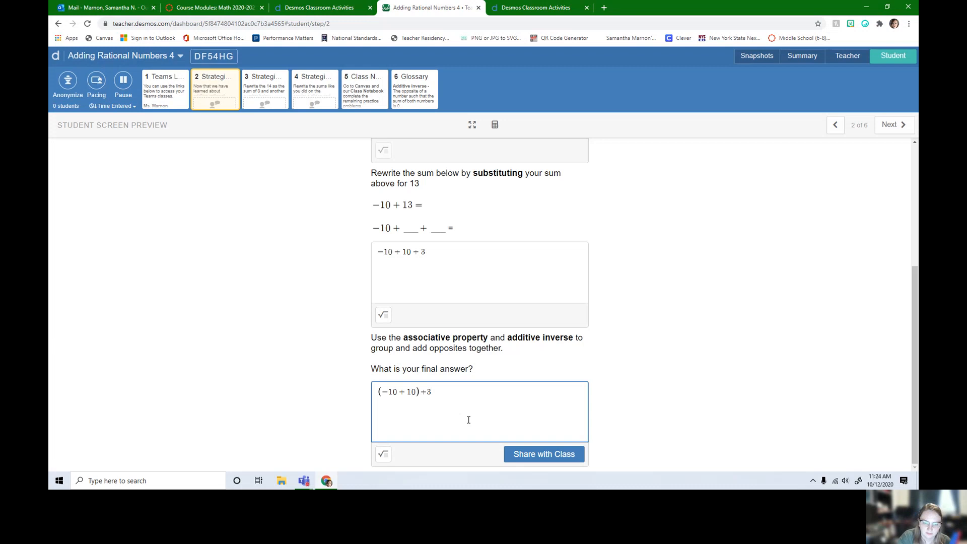
mouse_move(472, 393)
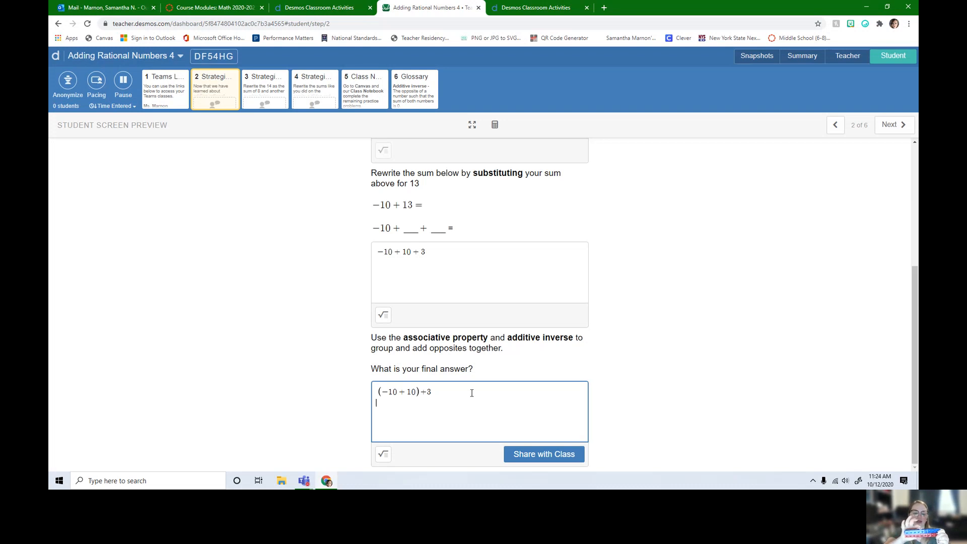
type("0 + 3 =")
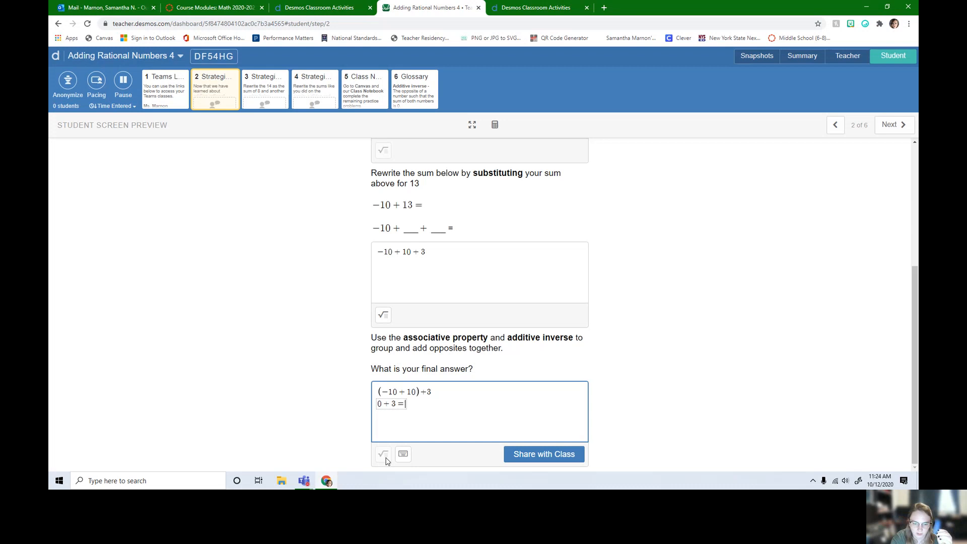
type("3")
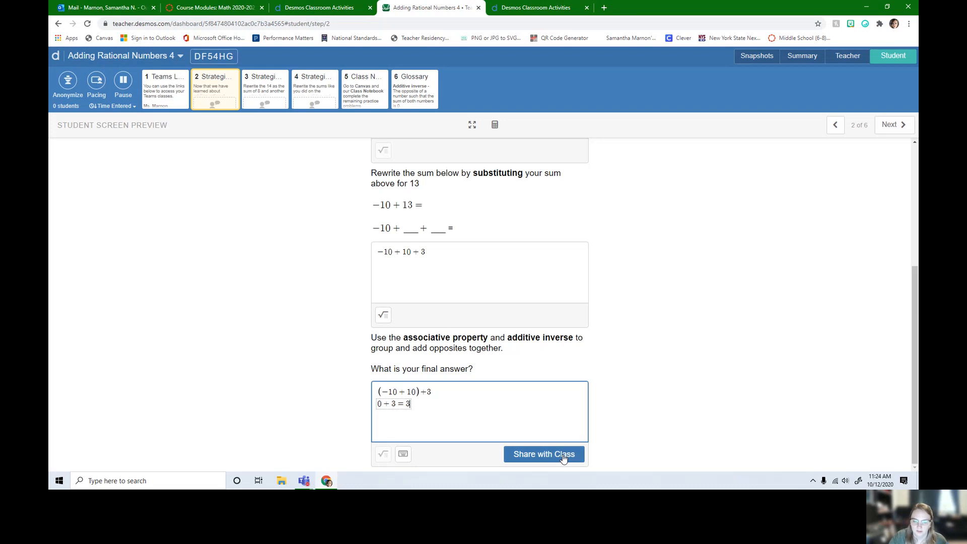
left_click(544, 455)
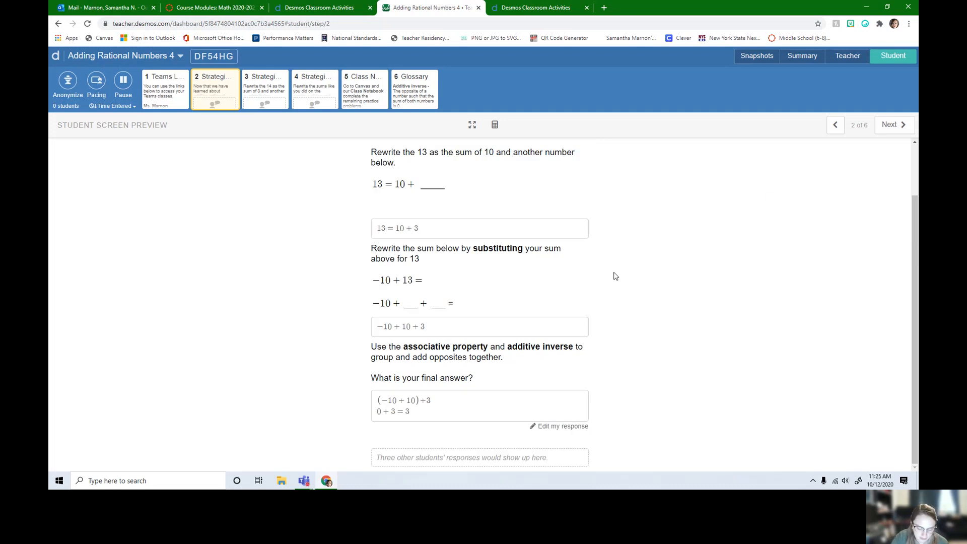
scroll("down", 3)
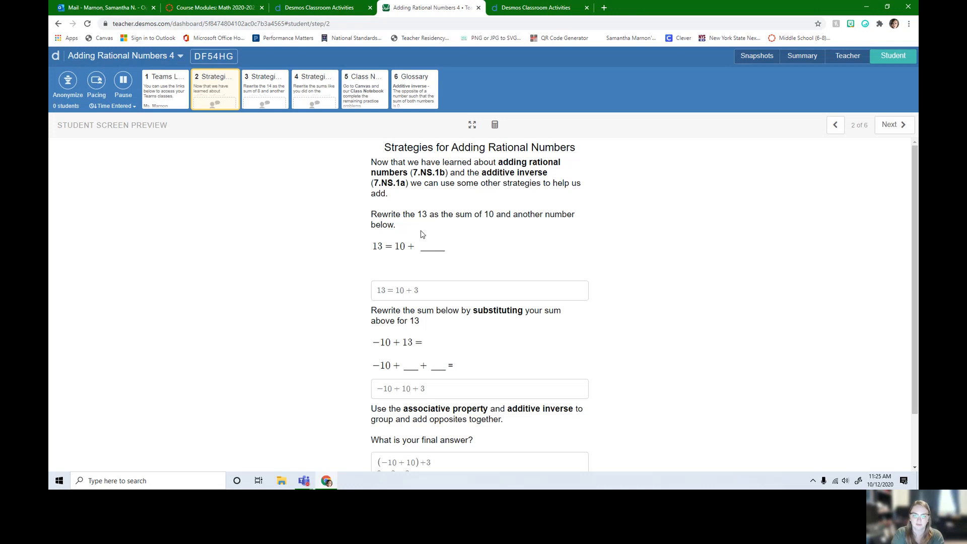
Move to screen 3 and show 14 as 8 + 6, then start the −8 + 14 substitution
left_click(892, 125)
type("14 =")
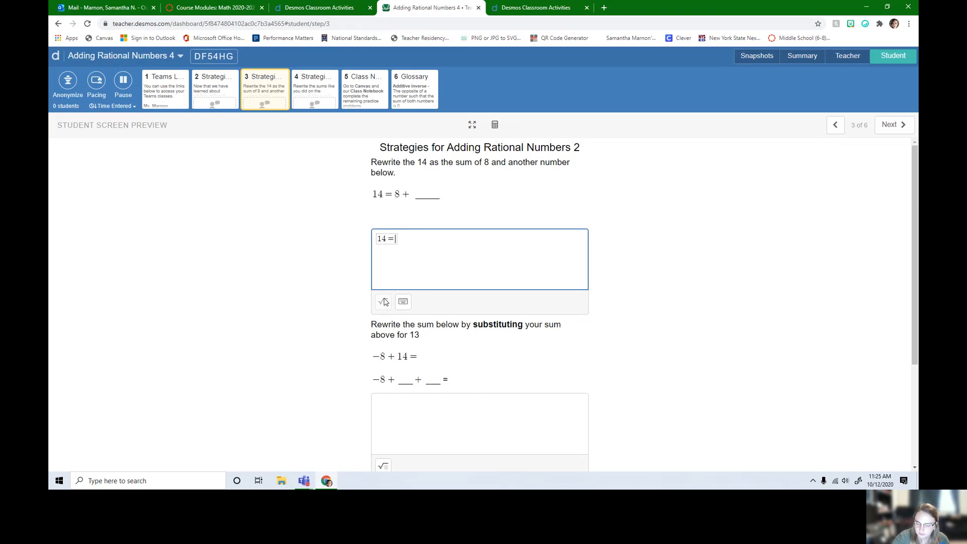
type("8 + 6")
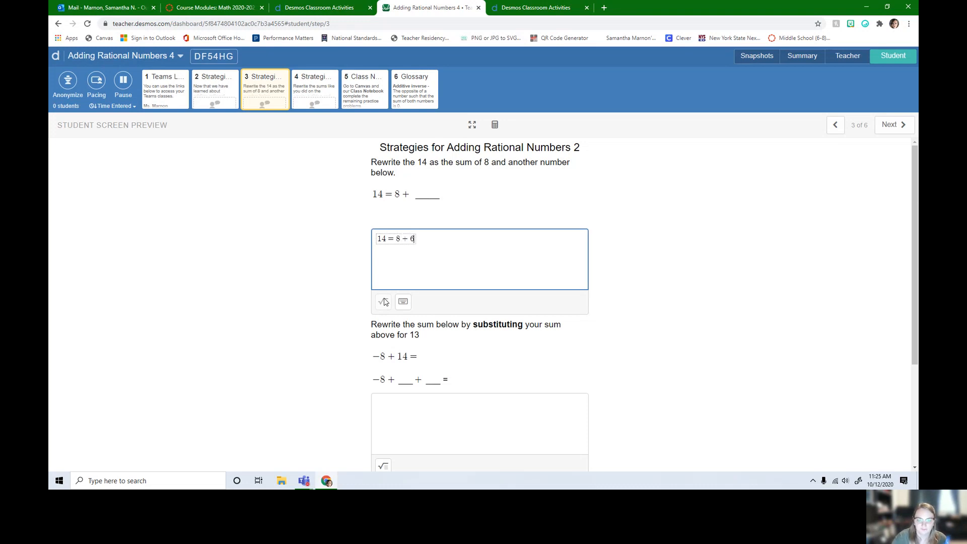
left_click(479, 424)
type("-")
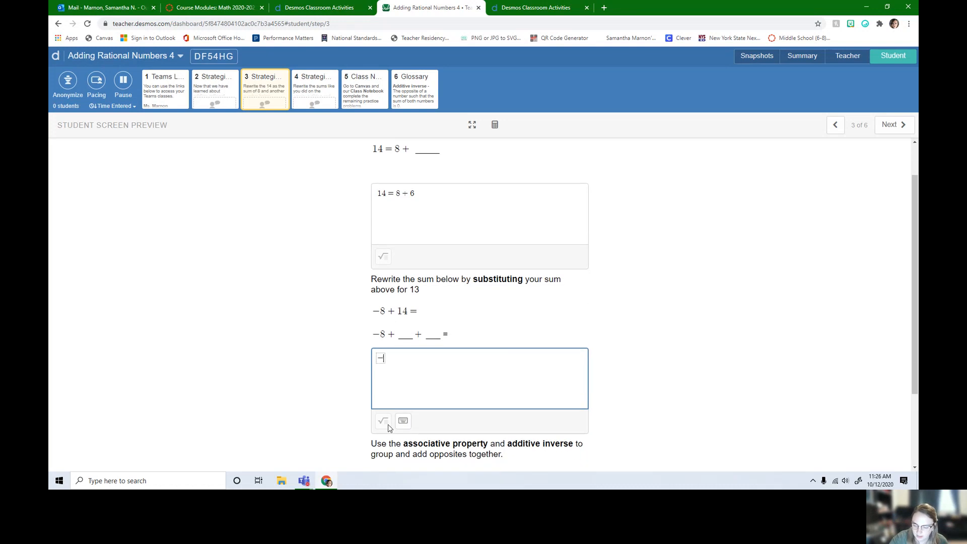
Enter (−8 + 8) + 6 and 0 + 6 = 6, share it with the class, and advance to screen 4
type("8 + 8 + 6")
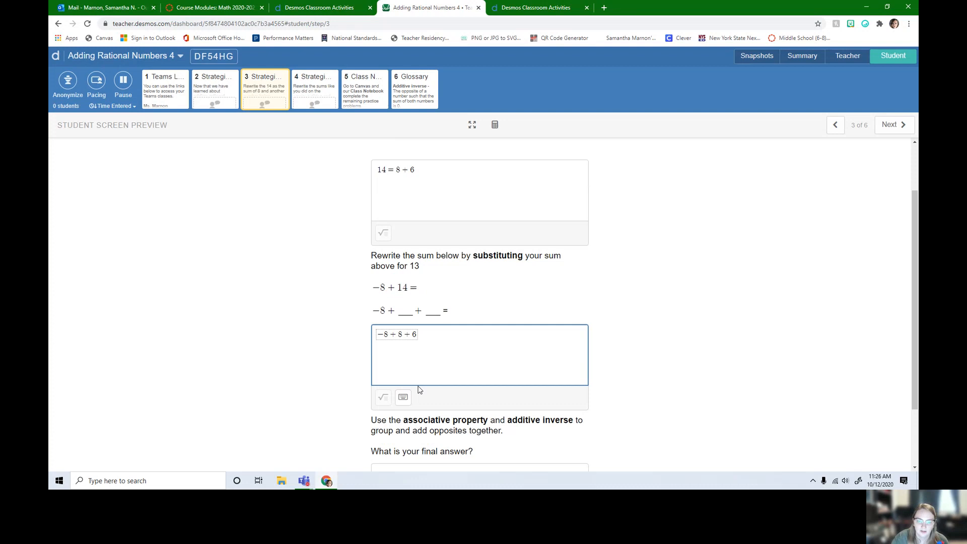
scroll("down", 3)
type("(−8 + 8)+6")
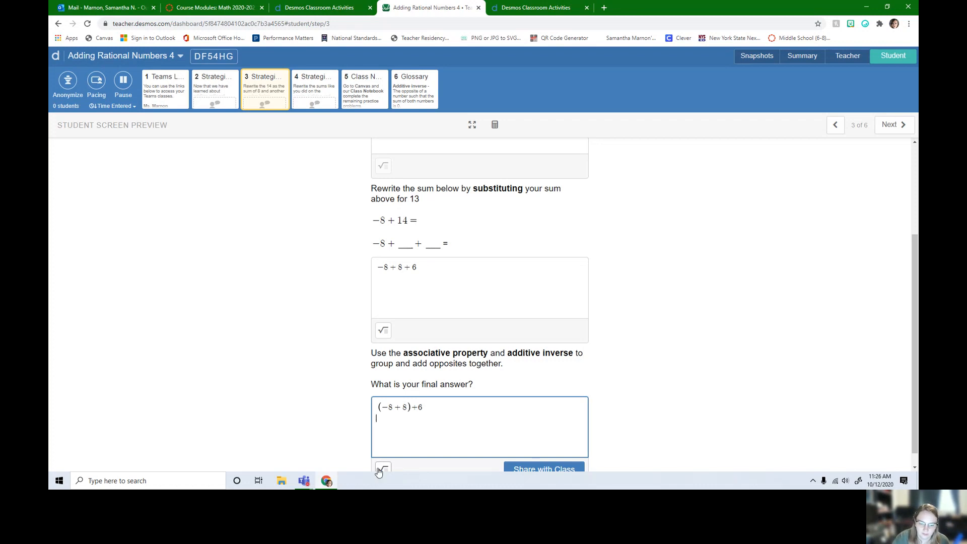
type("0 + 6 =")
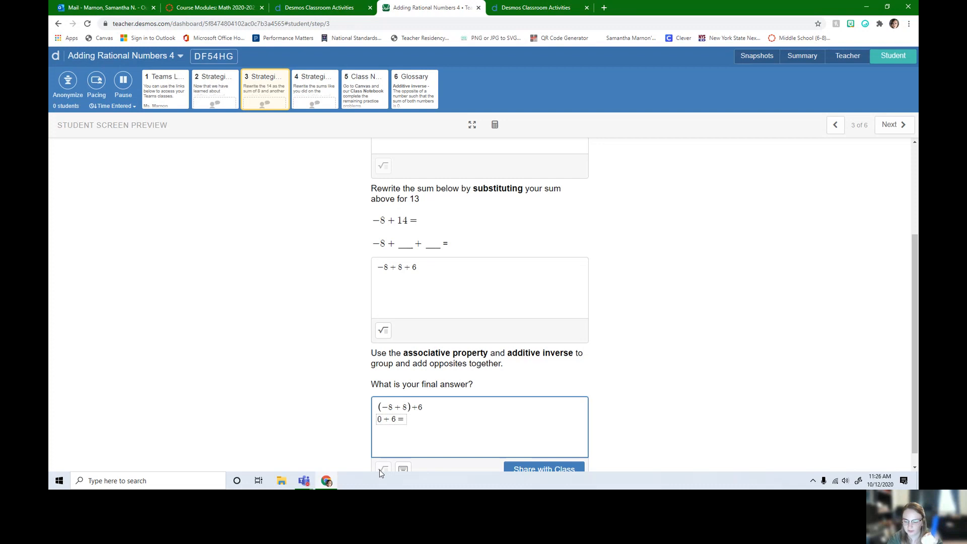
type("6")
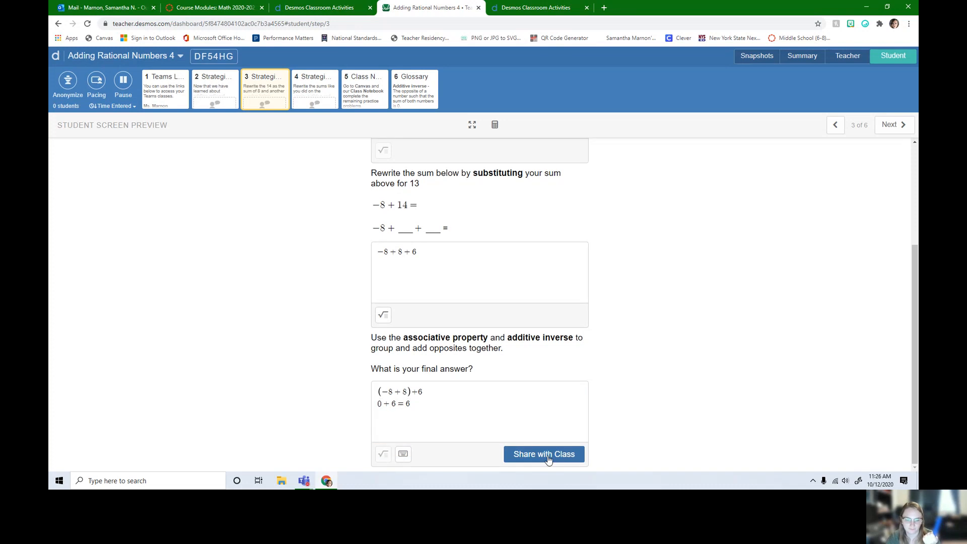
left_click(544, 454)
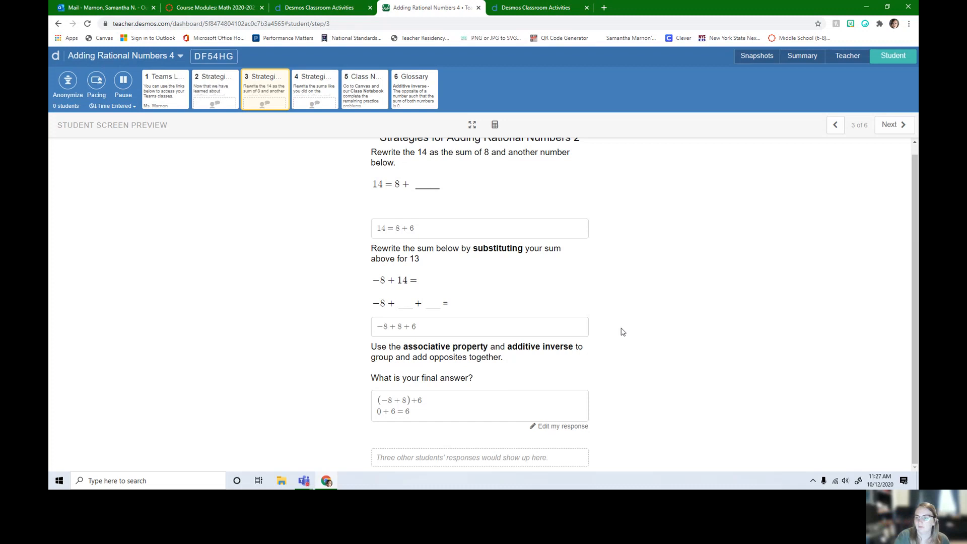
mouse_move(894, 125)
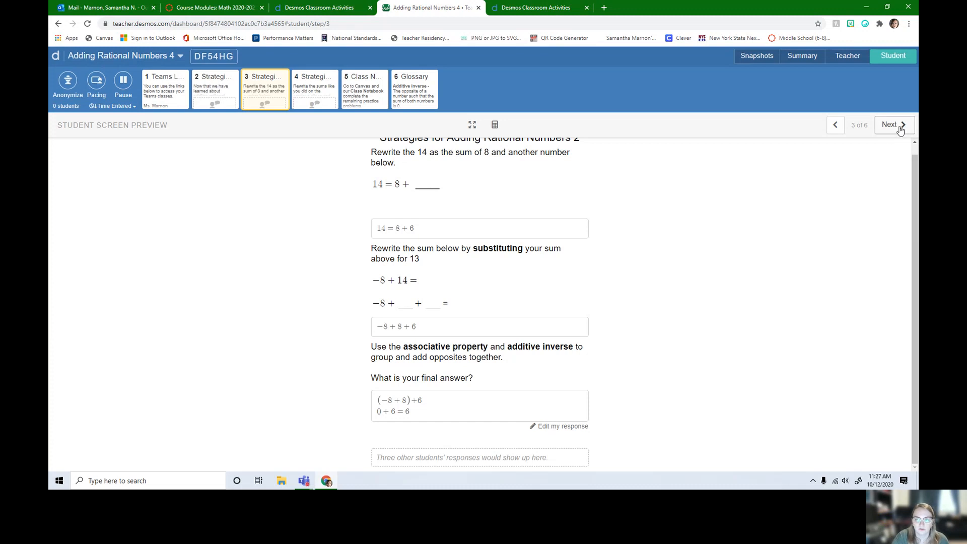
left_click(891, 125)
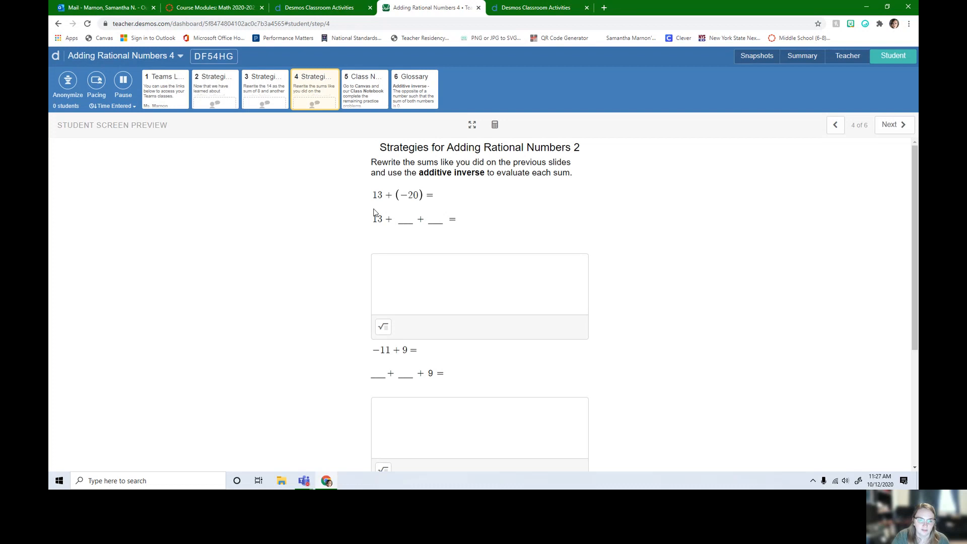
mouse_move(482, 216)
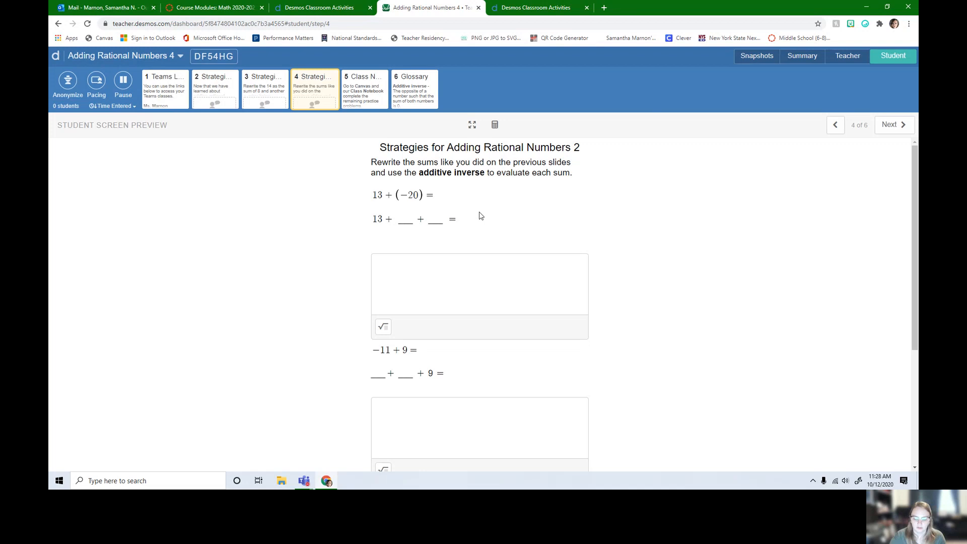
left_click(480, 284)
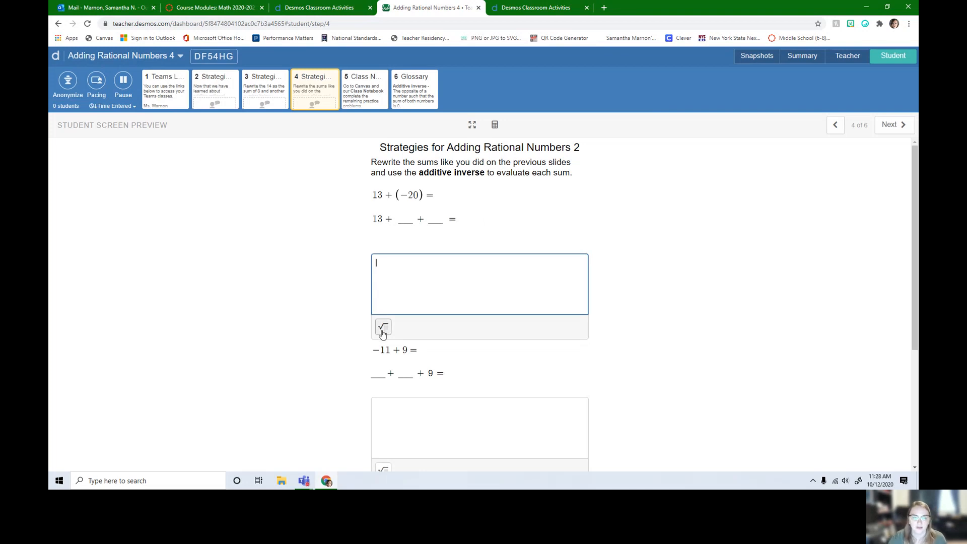
type("13 + (−13) +")
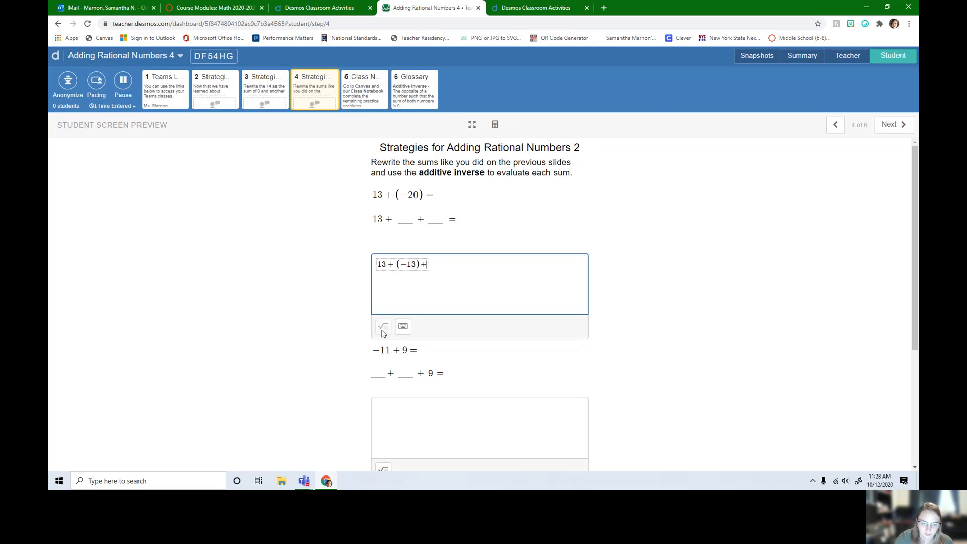
Rewrite 13 + (−20) as (13 + (−13)) + (−7) and conclude 0 + (−7) = −7
type("(-7)")
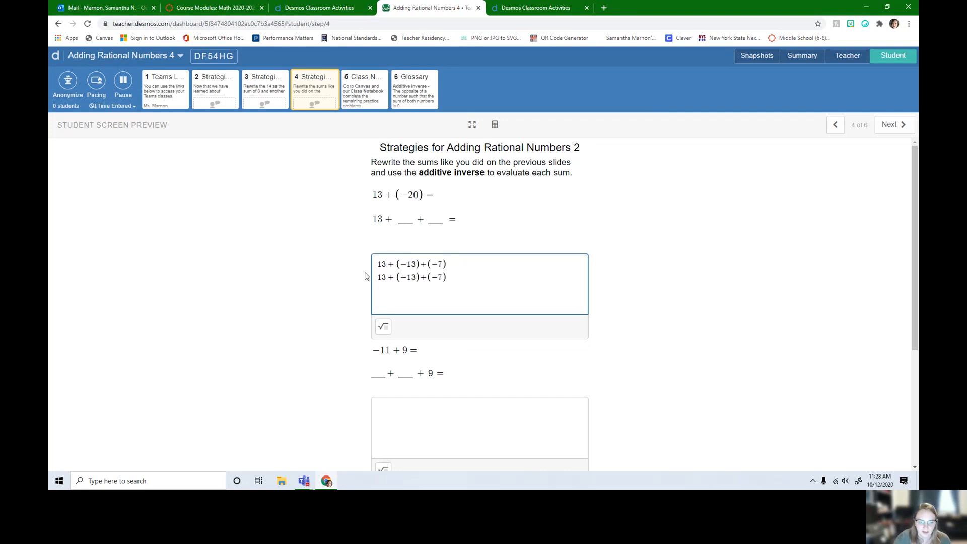
left_click(411, 277)
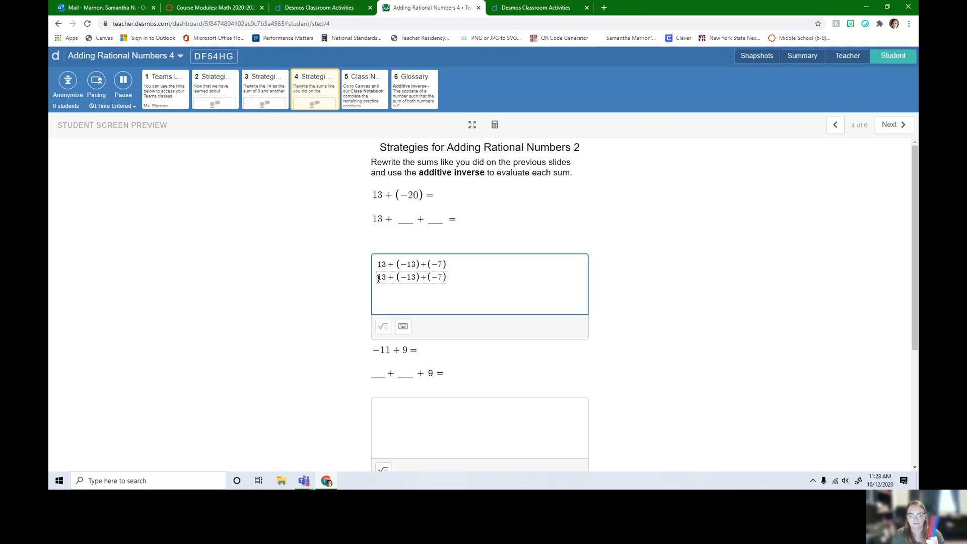
type("(")
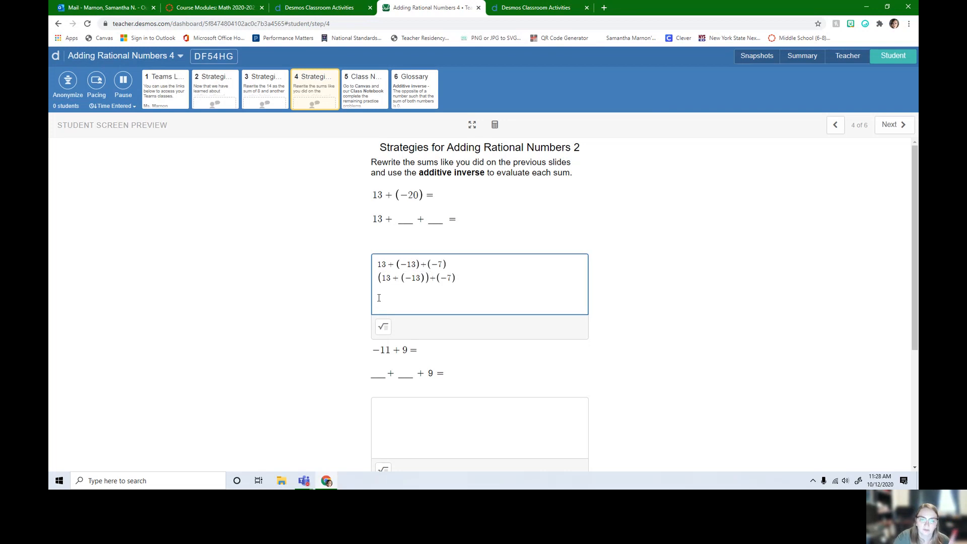
type("0")
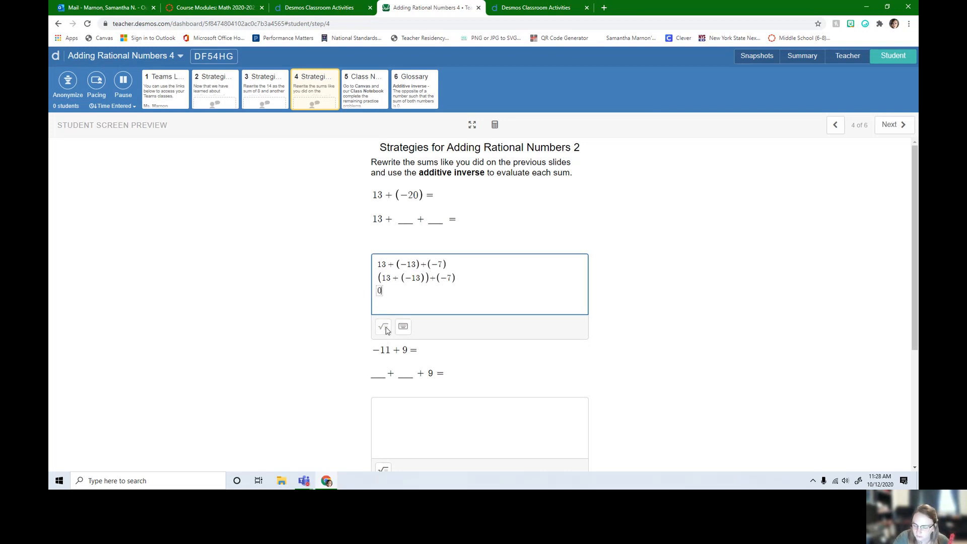
type("+(-7)=-7")
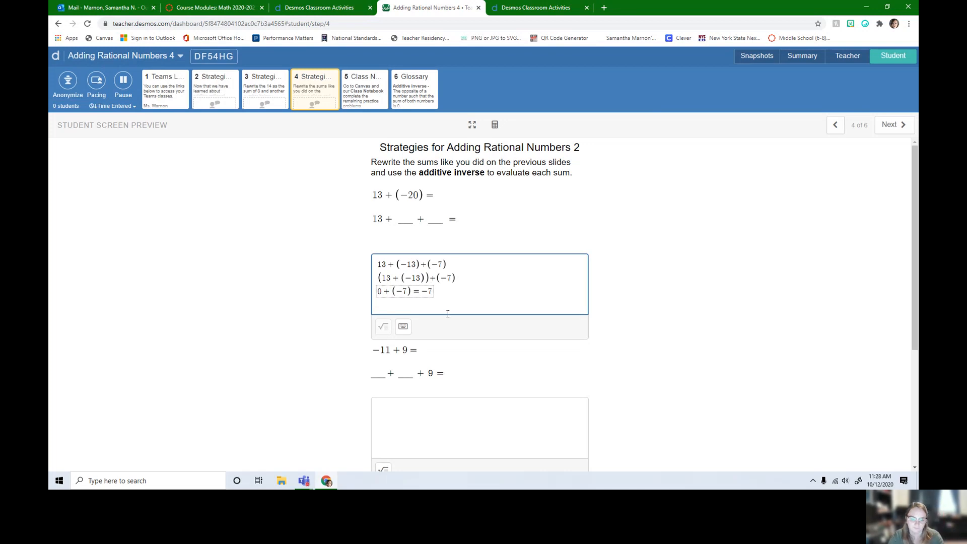
Start the −11 + 9 answer as −2 + (−9) + 9, correcting a mistaken equals part
scroll("down", 3)
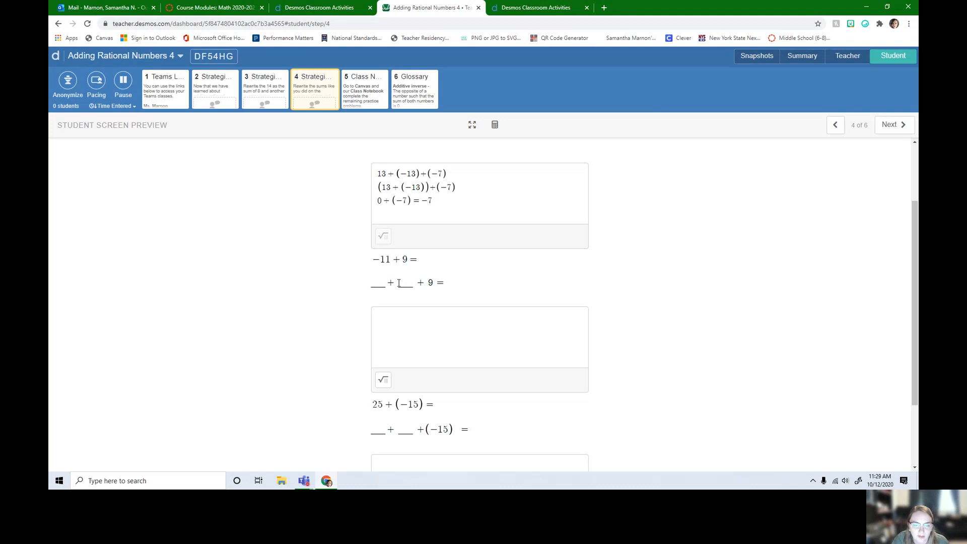
left_click(407, 282)
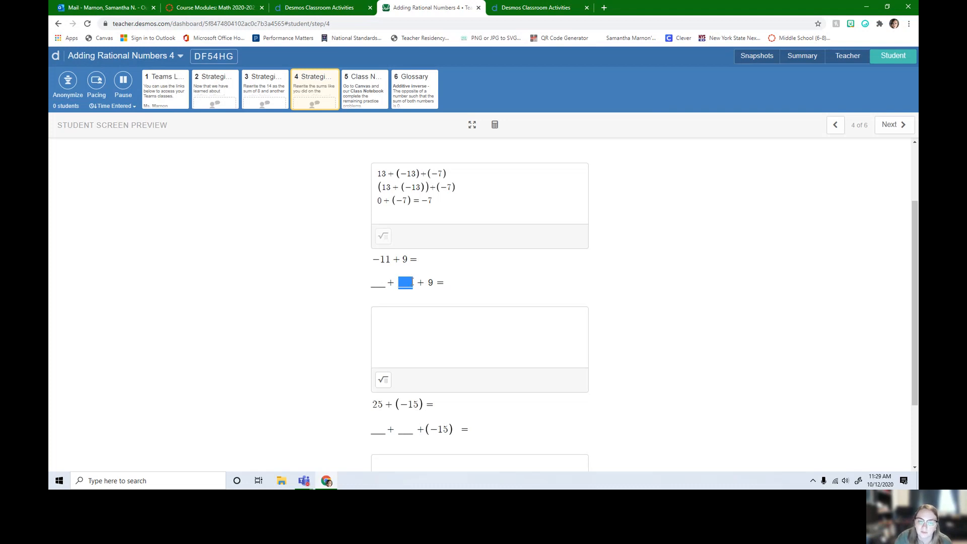
mouse_move(483, 408)
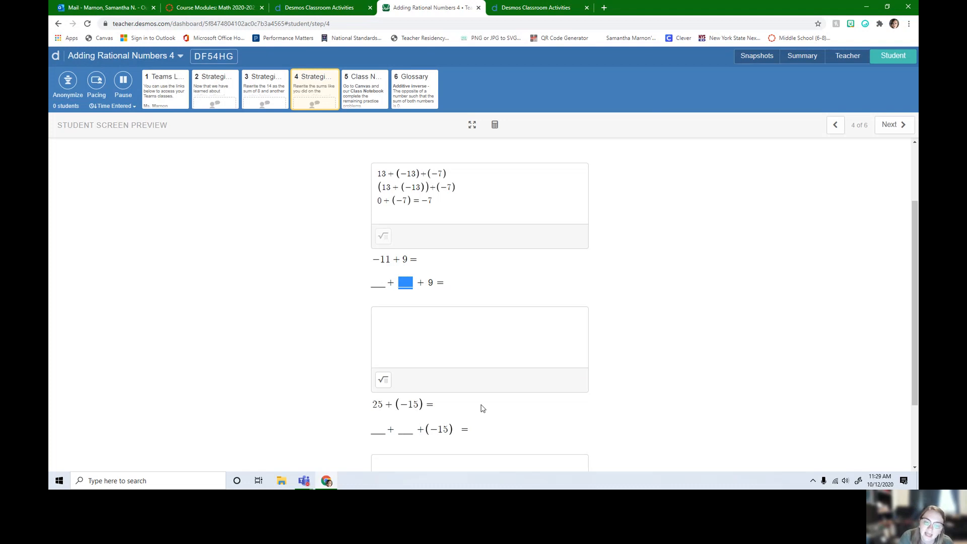
left_click(480, 337)
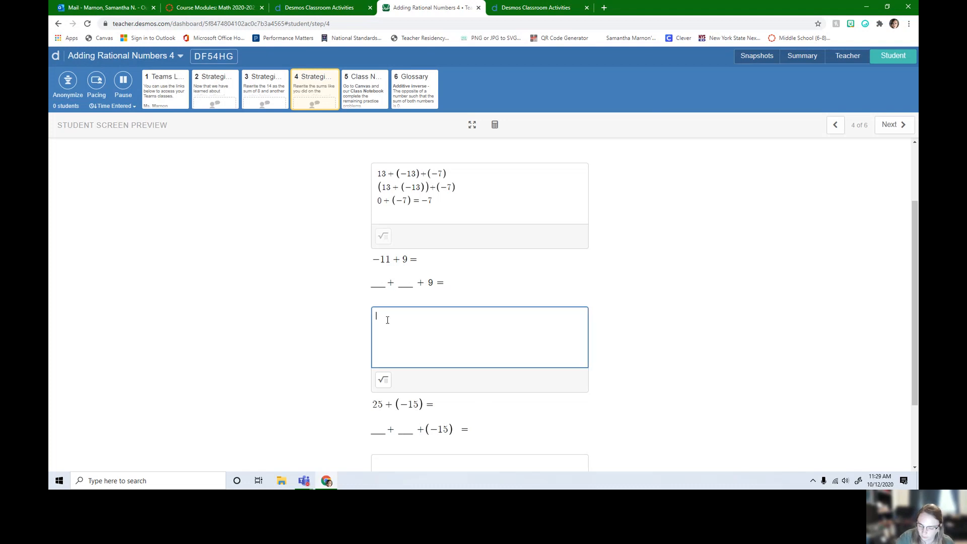
type("+")
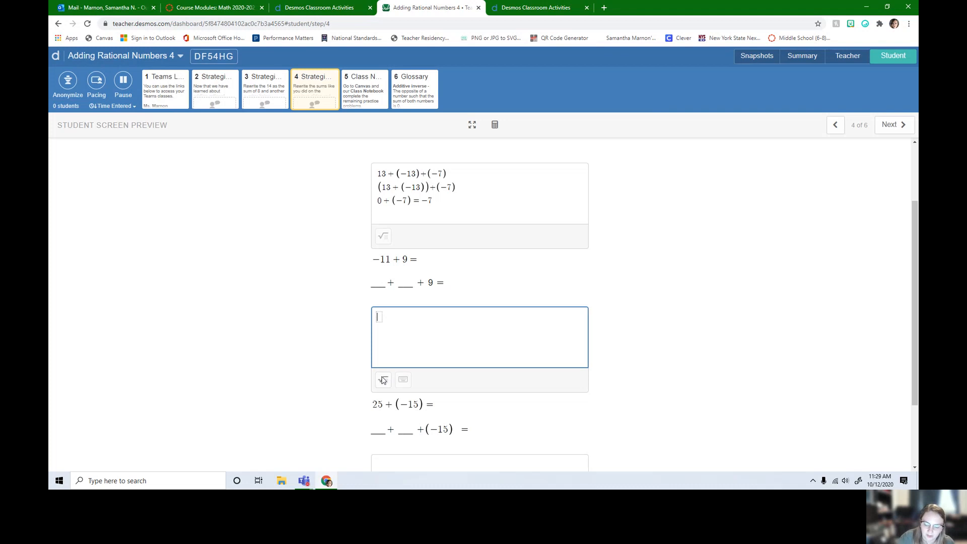
type("-")
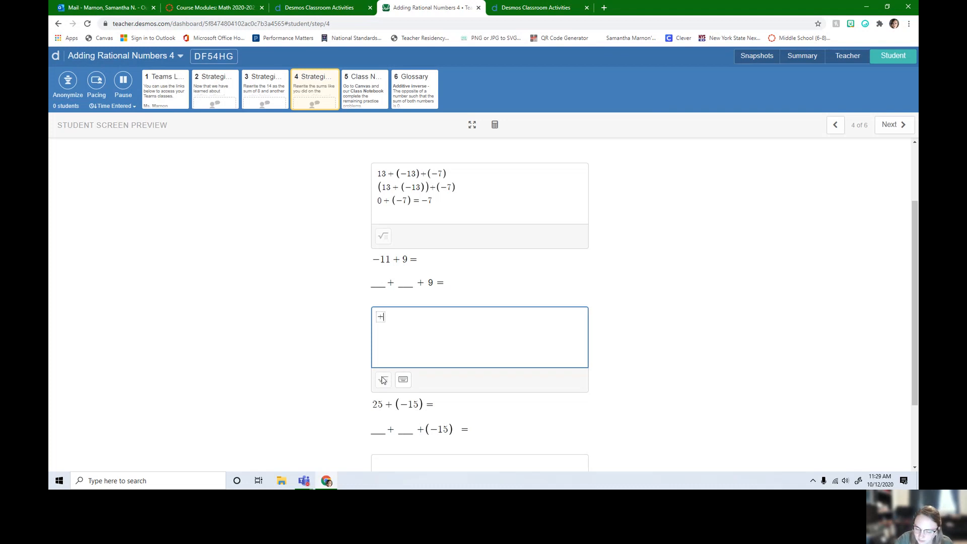
type("(-9)")
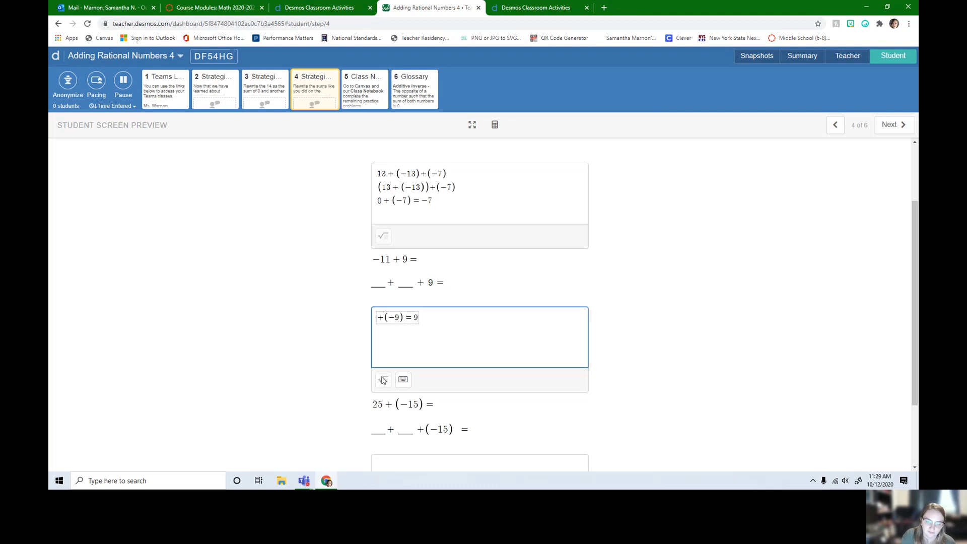
key("Backspace")
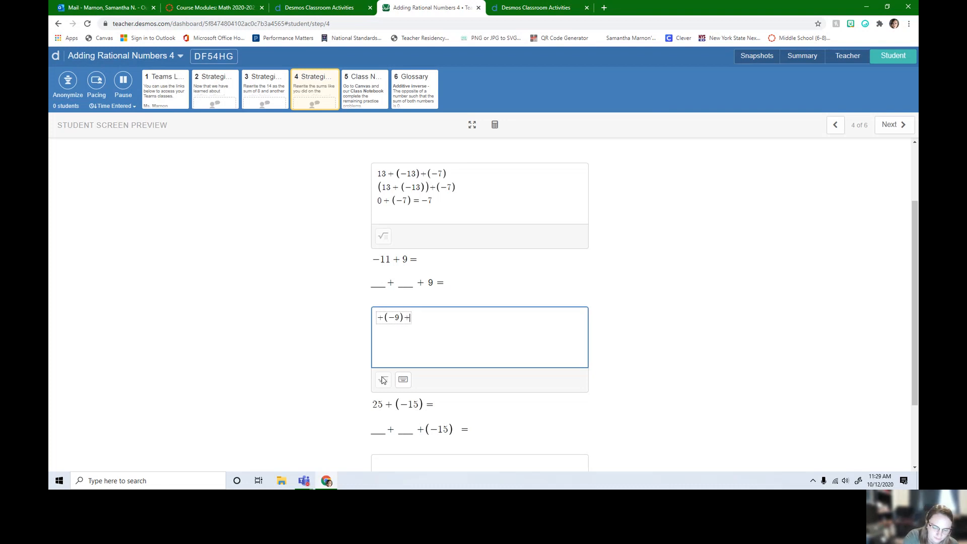
type("9")
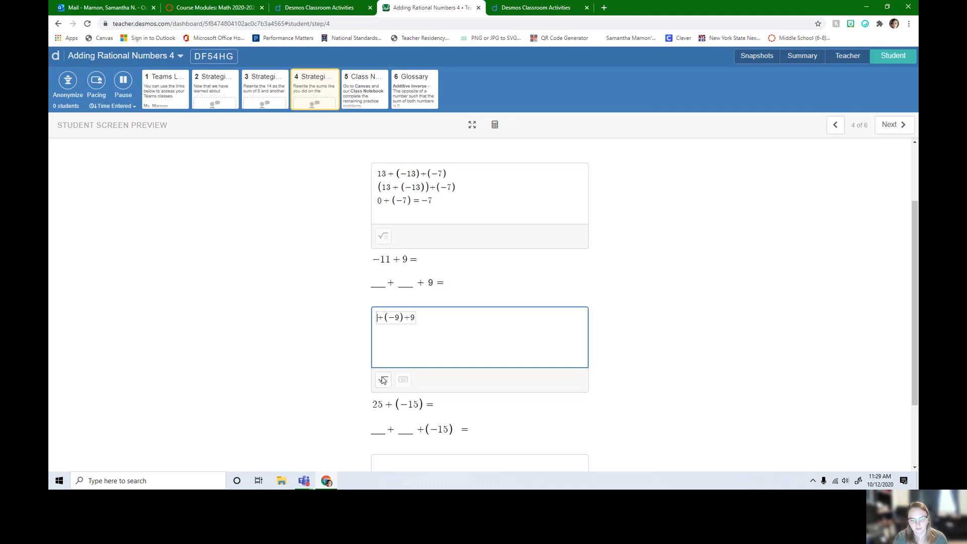
type("-2")
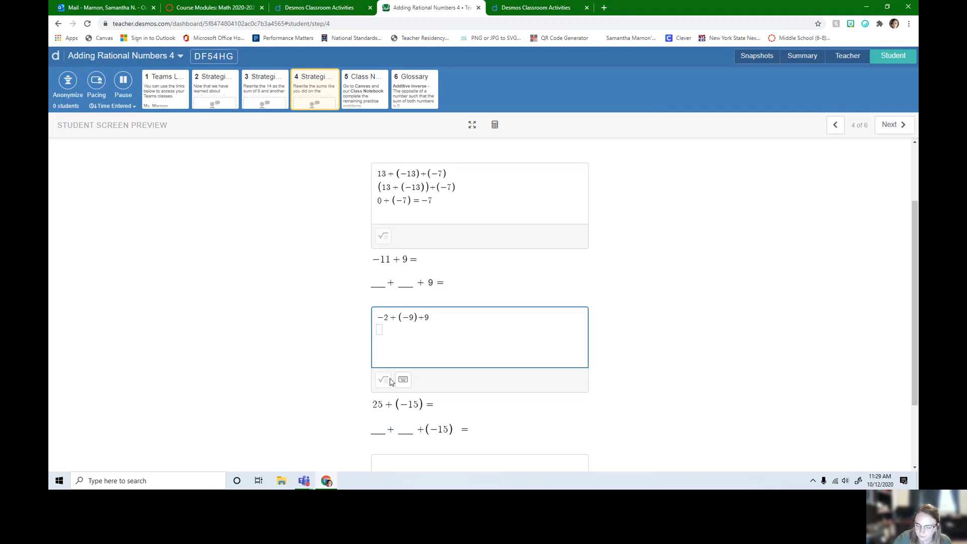
Regroup as −2 + ((−9) + 9) and finish with −2 + 0 = −2, removing an extra minus sign
type("-2(")
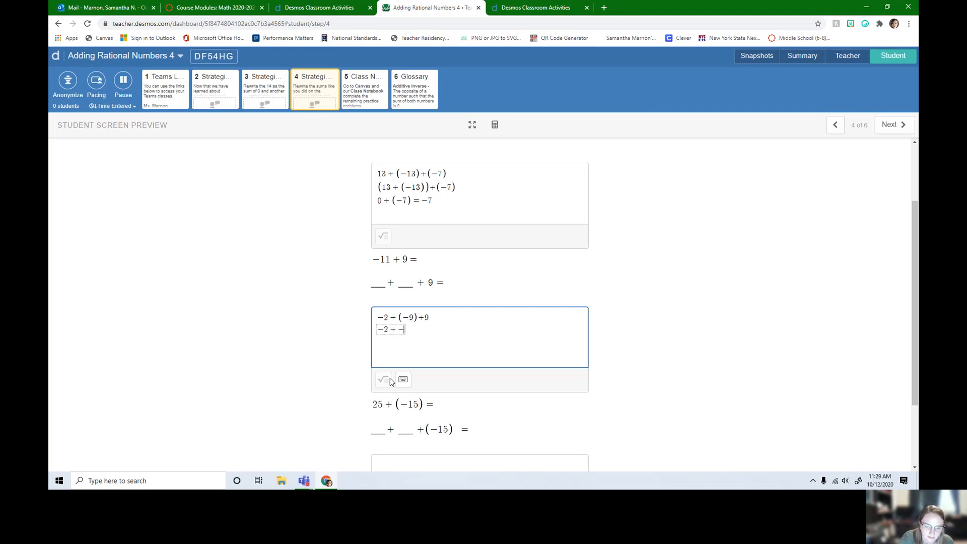
type("(")
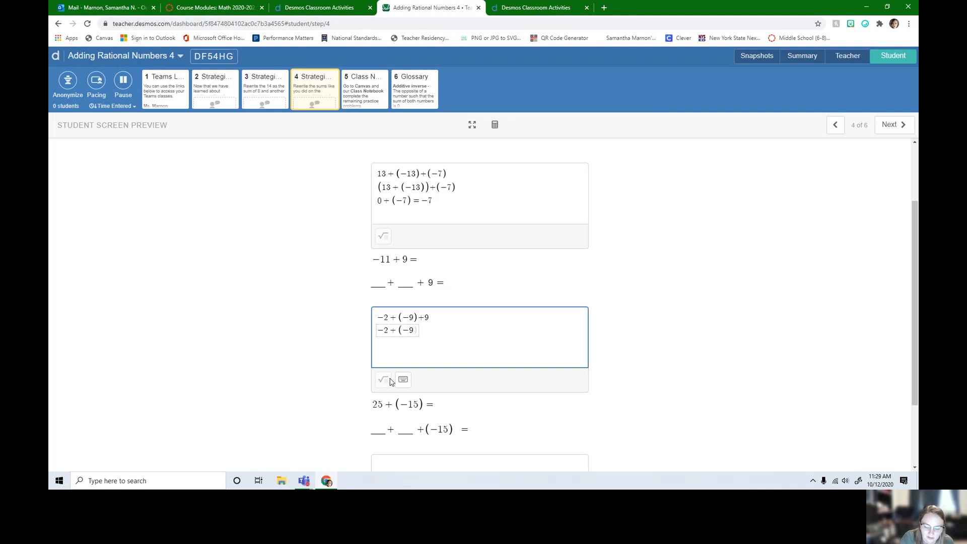
type("+9)")
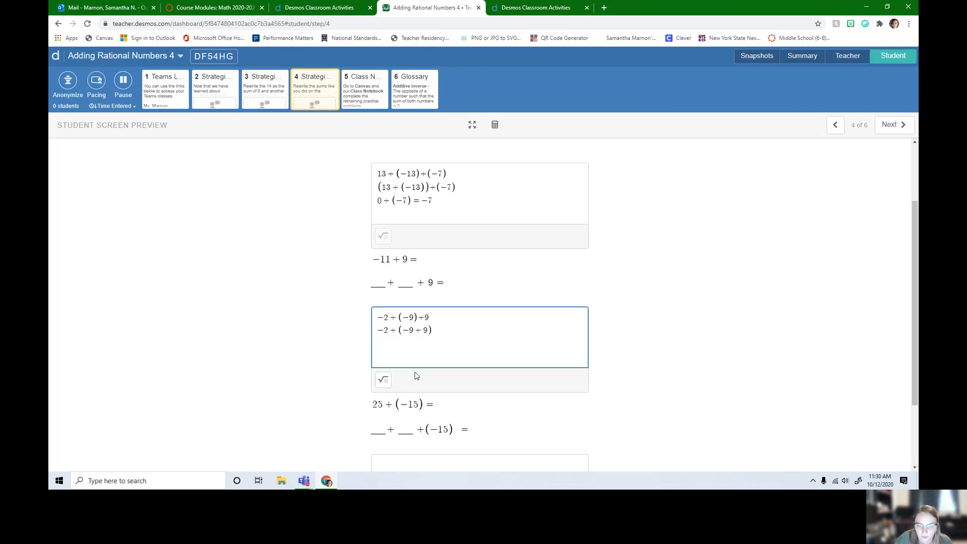
type("-2+0")
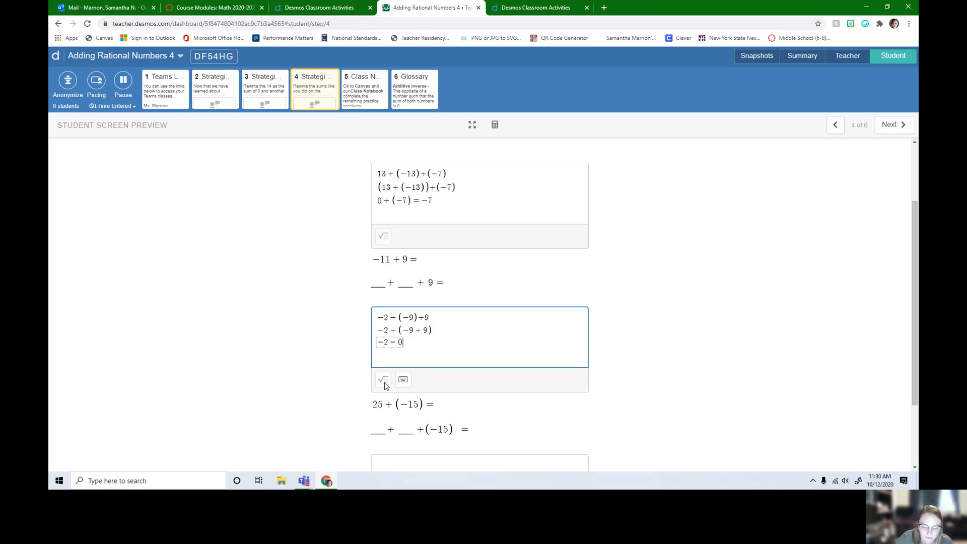
type("=--2")
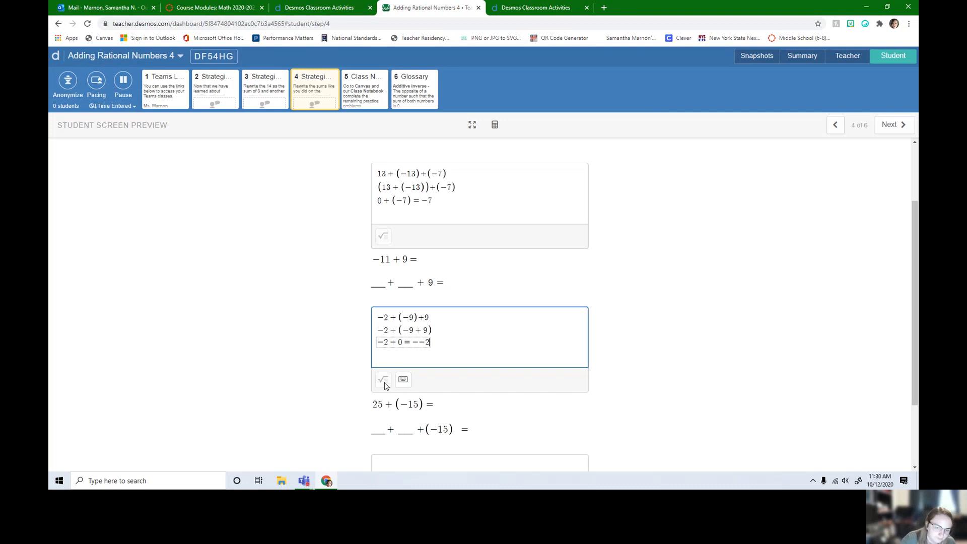
key("backspace")
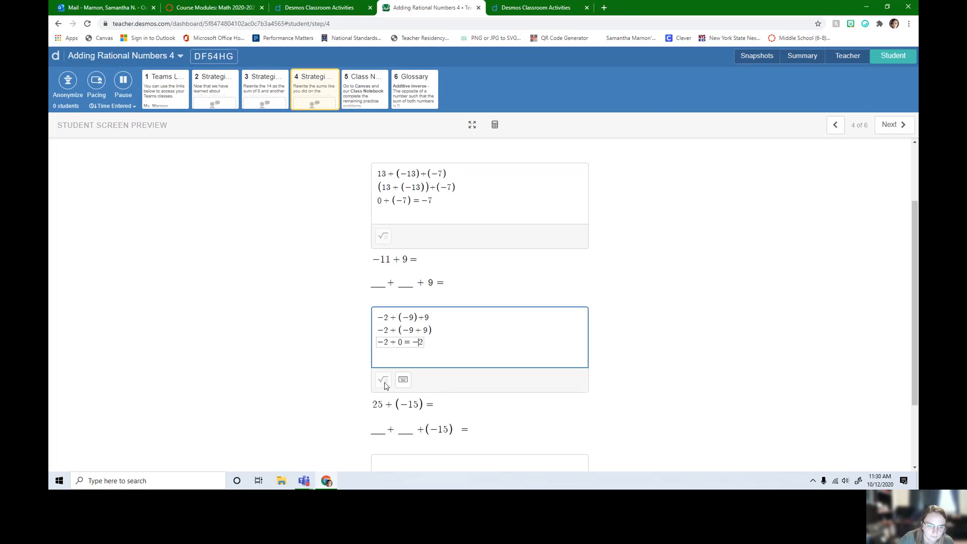
Mark the 25 + (−15) blanks and begin the answer as 10 + 15 + (−15)
scroll("down", 3)
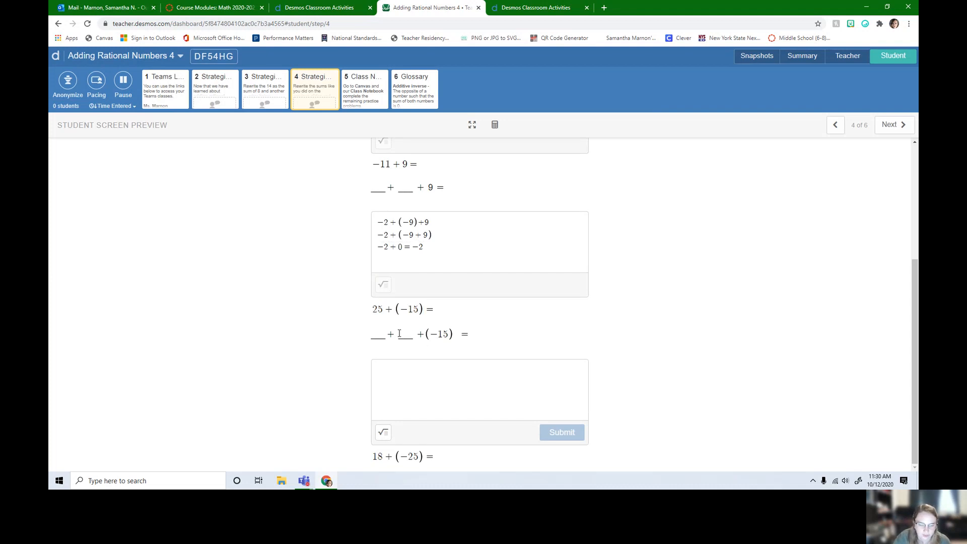
double_click(376, 309)
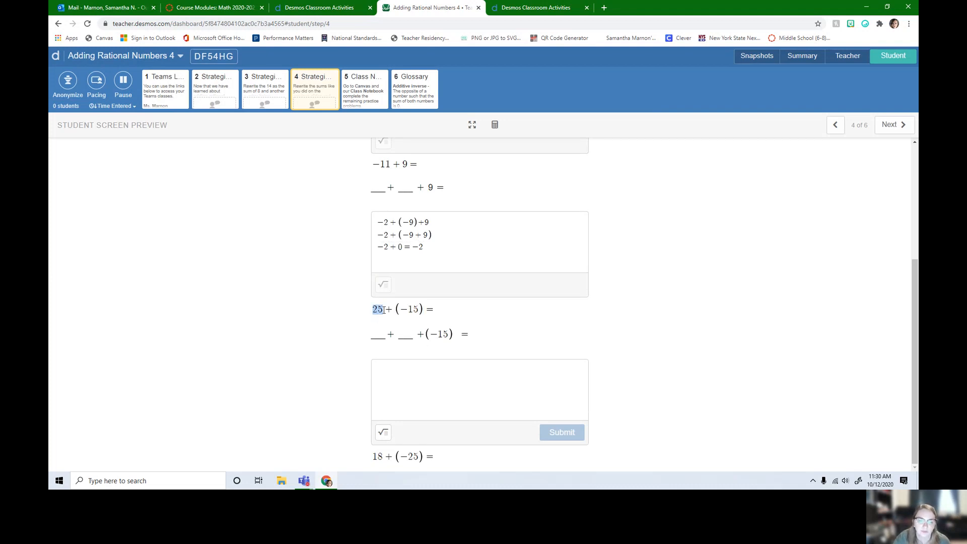
left_click(404, 334)
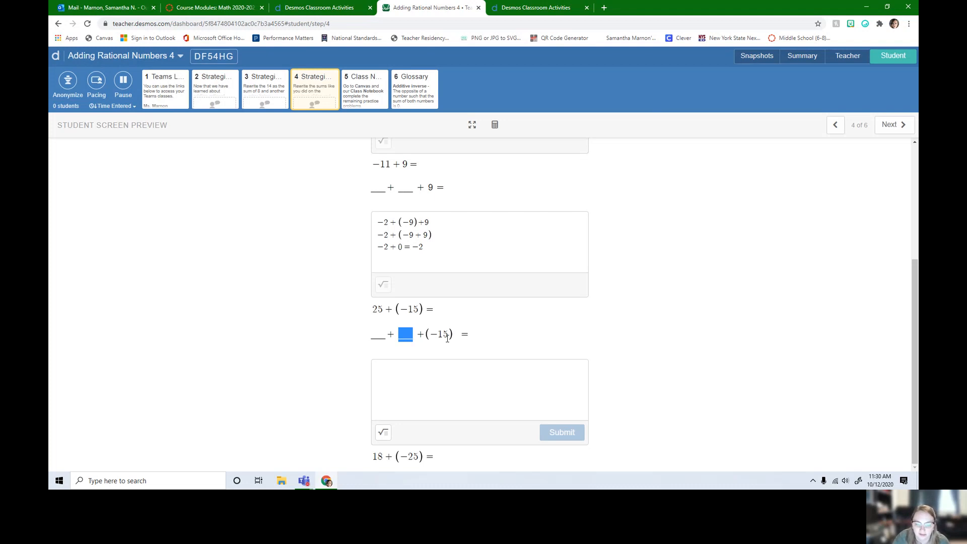
mouse_move(449, 356)
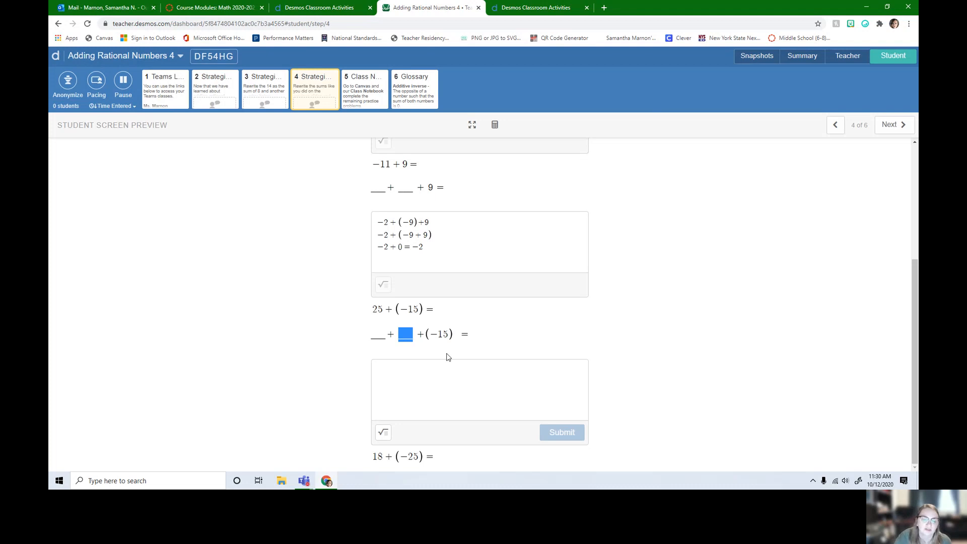
left_click(479, 389)
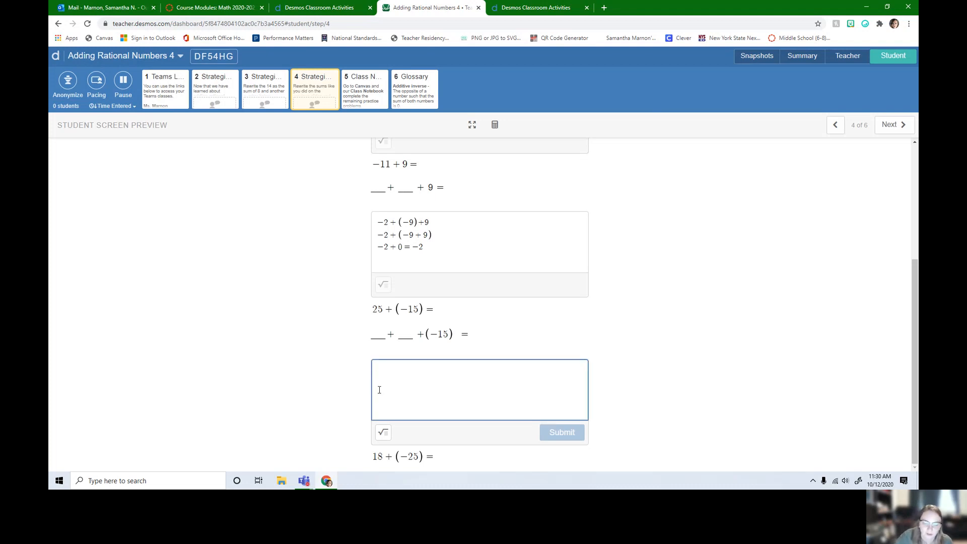
left_click(480, 389)
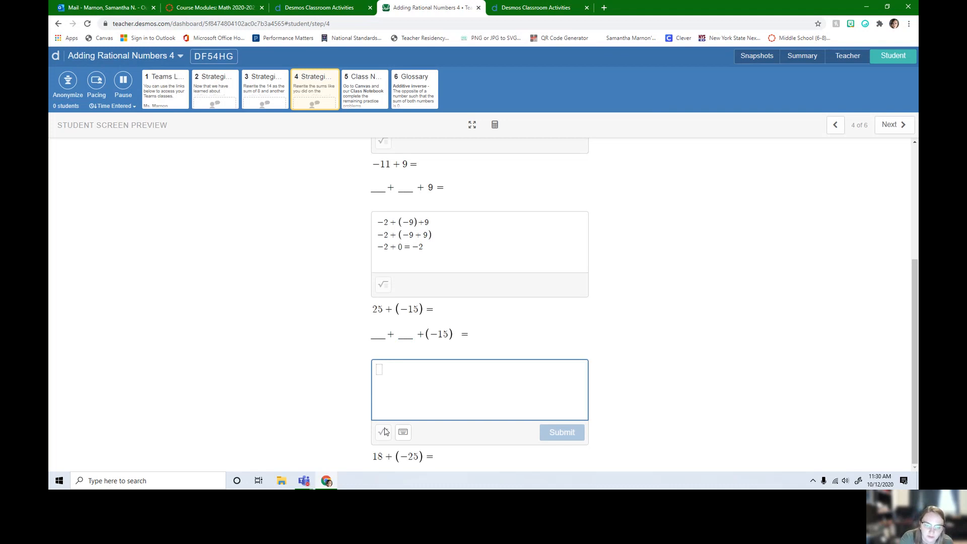
type("+15")
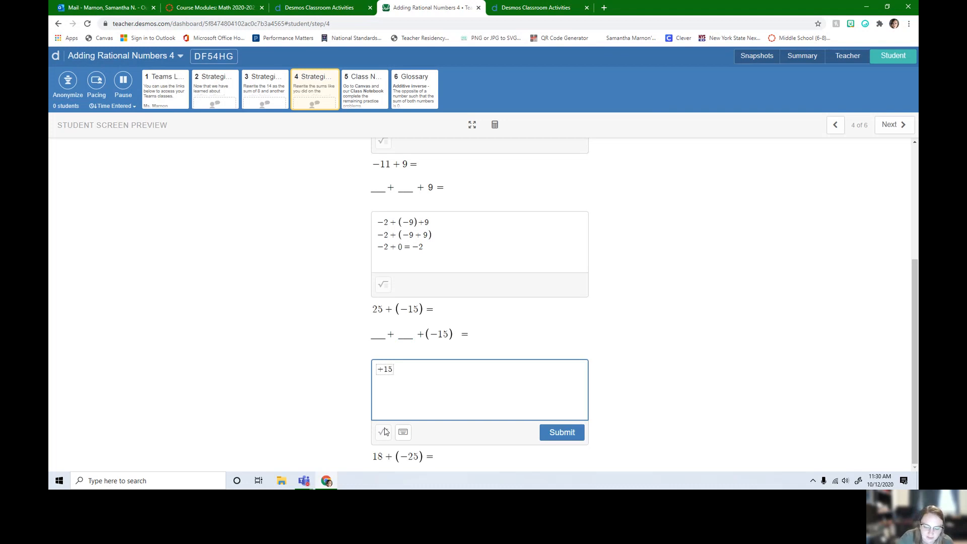
type("+ -15 + (−15")
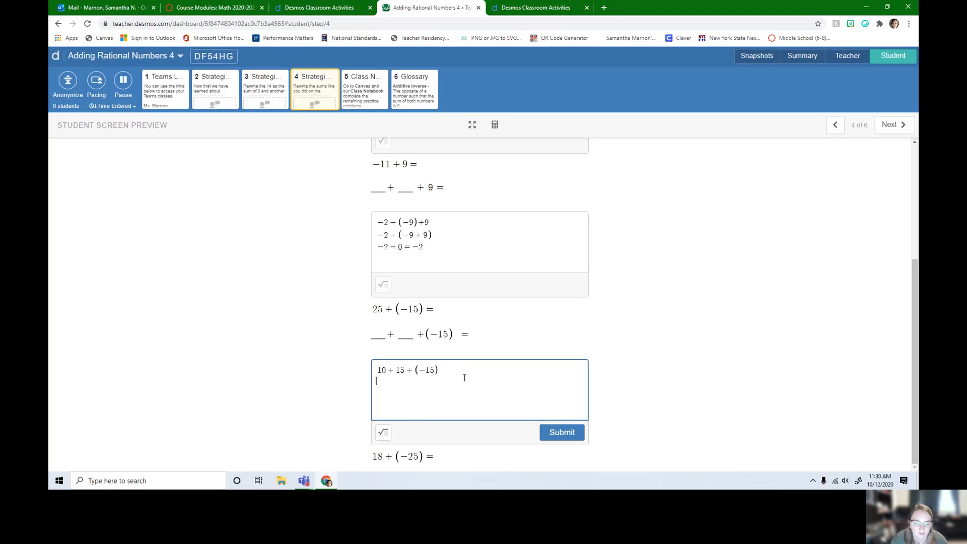
Regroup 10 + 15 + (−15) and finish with 10 + 0 = 10, then submit
type("10 + 15 + (-15))")
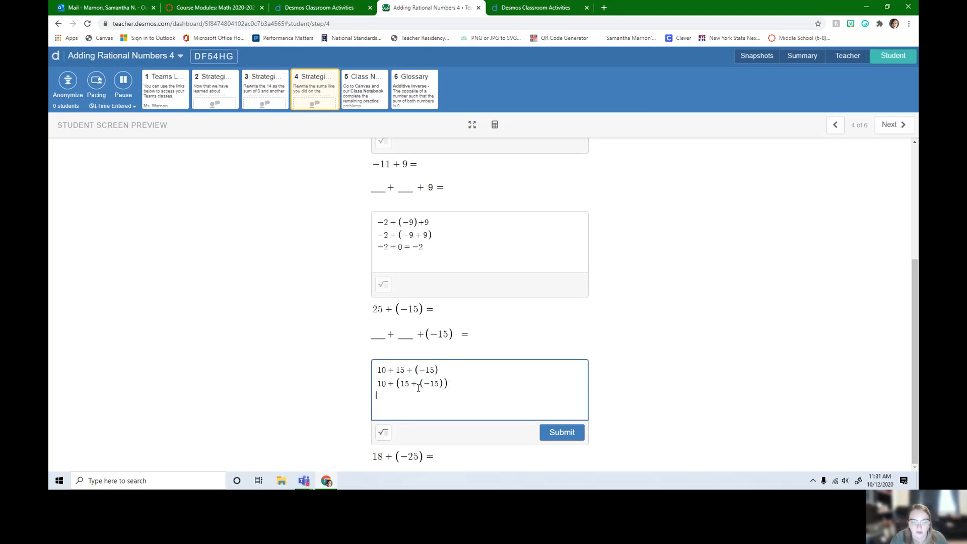
type("10")
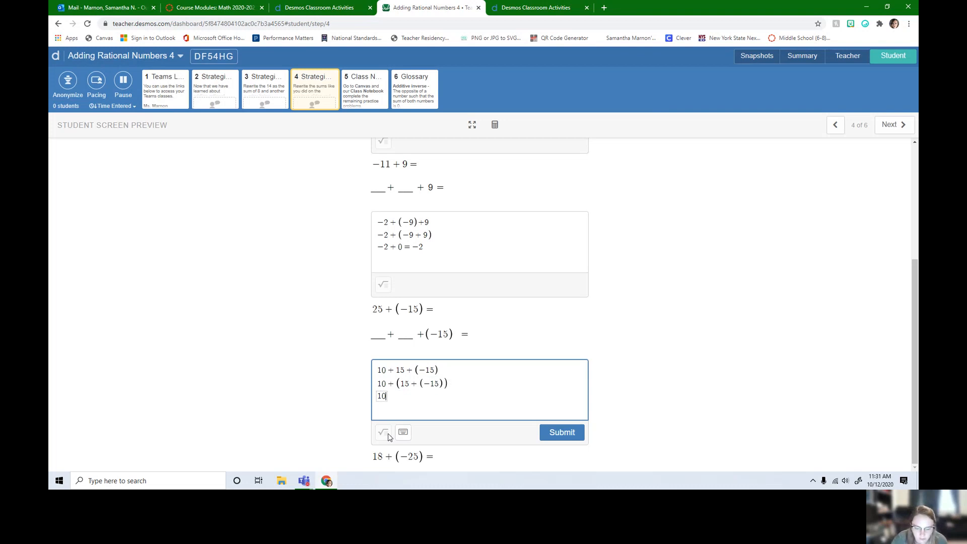
type("+ 0")
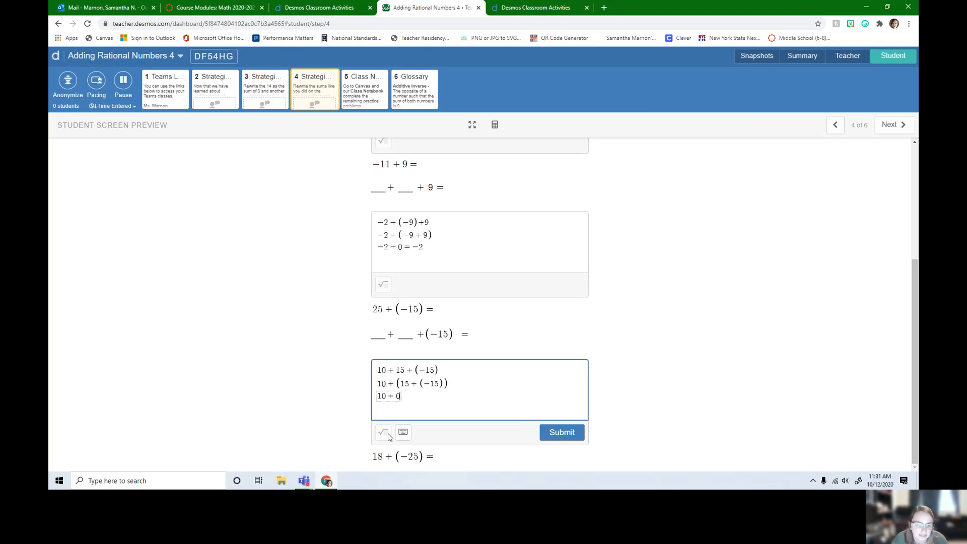
type("=")
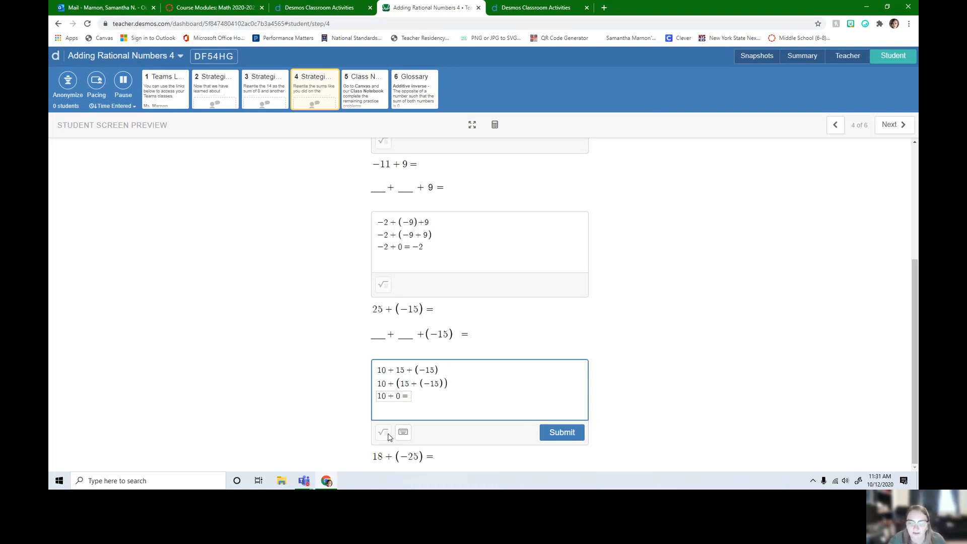
type("10")
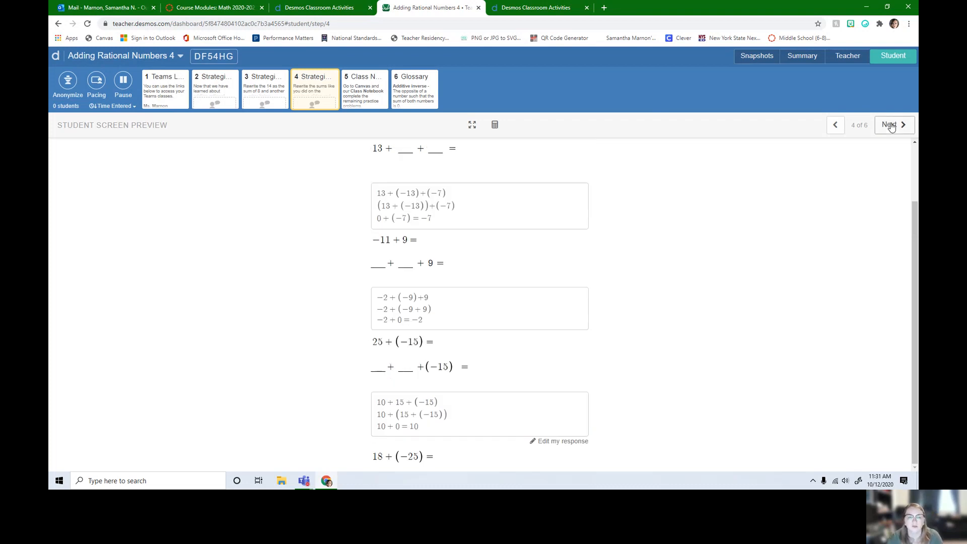
Advance to screen 5, Class Notebook, and mark page number 2 in the instructions
left_click(891, 125)
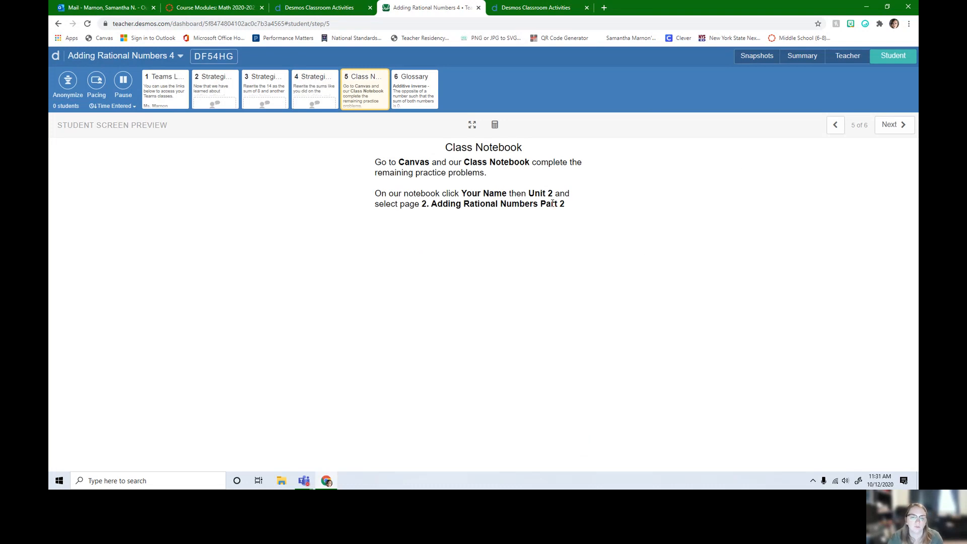
double_click(540, 194)
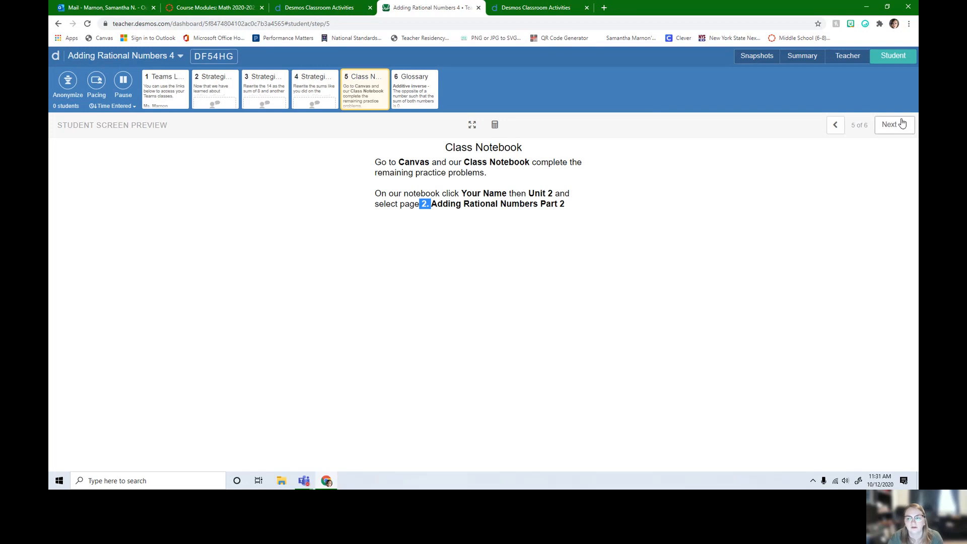
Advance to screen 6, the Glossary of additive inverse, integer, rational number and sum
left_click(894, 125)
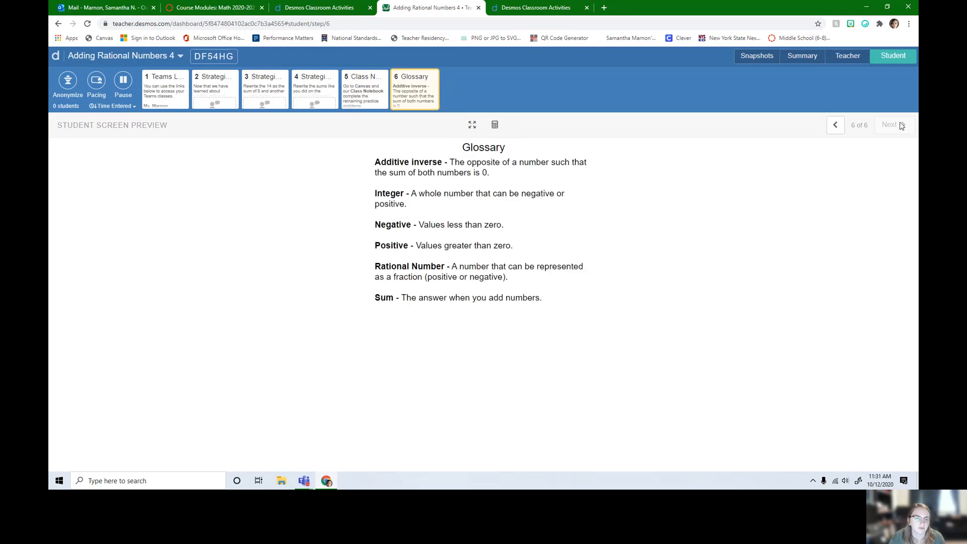
mouse_move(482, 340)
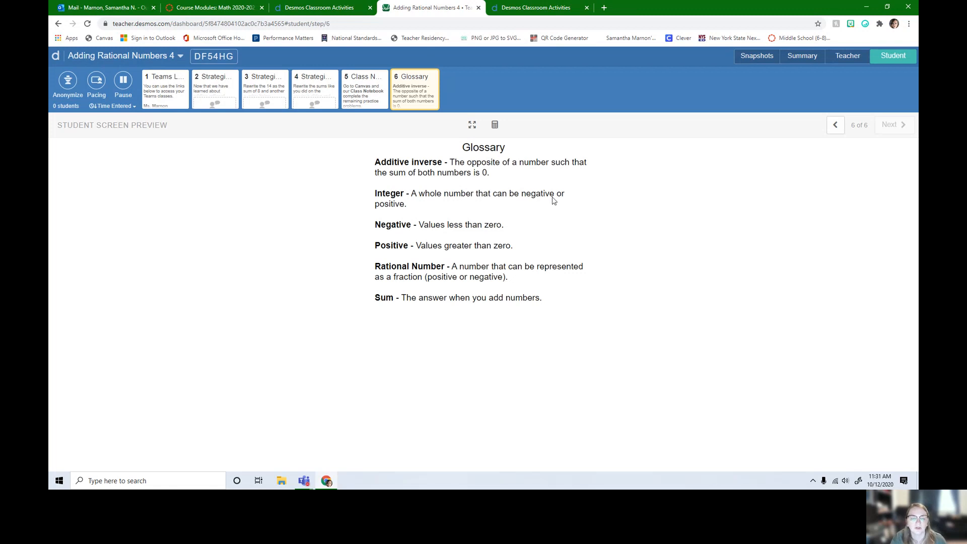
mouse_move(524, 295)
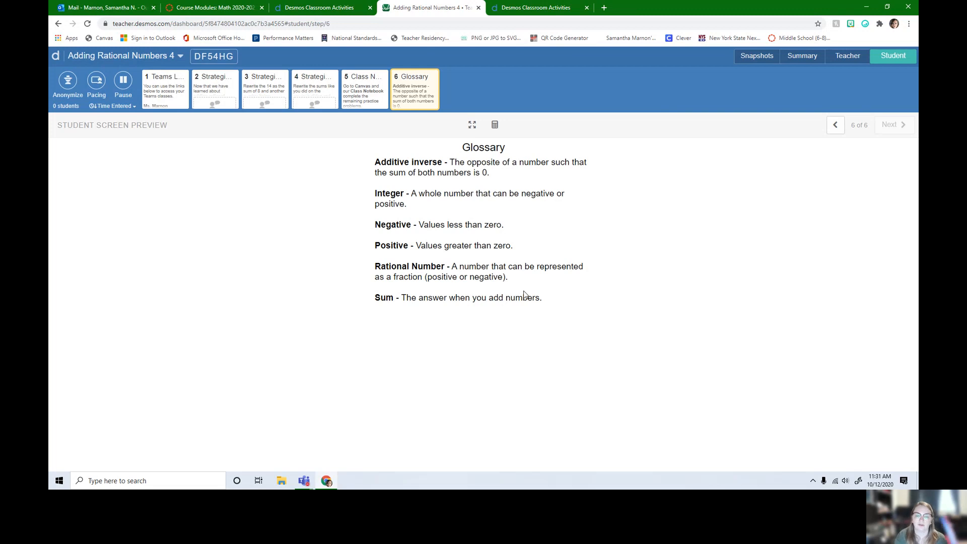
mouse_move(548, 282)
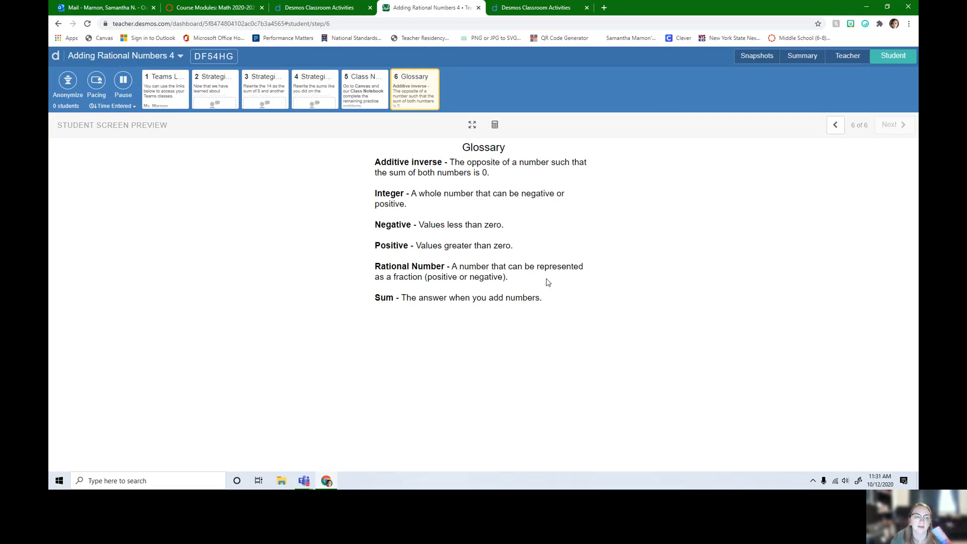